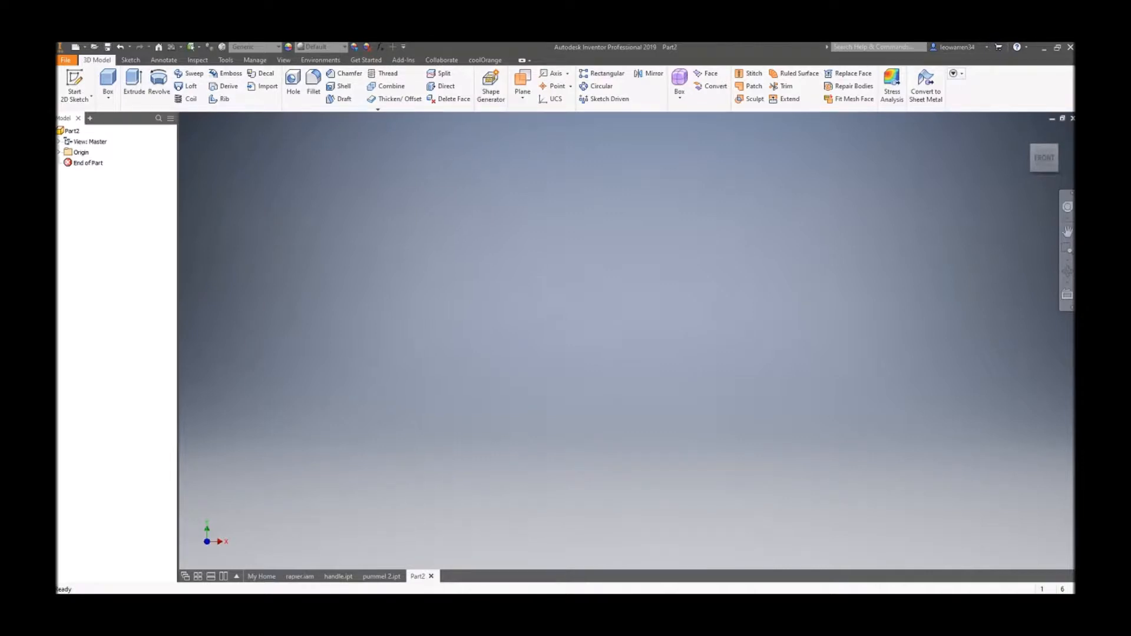
mouse_move(296, 580)
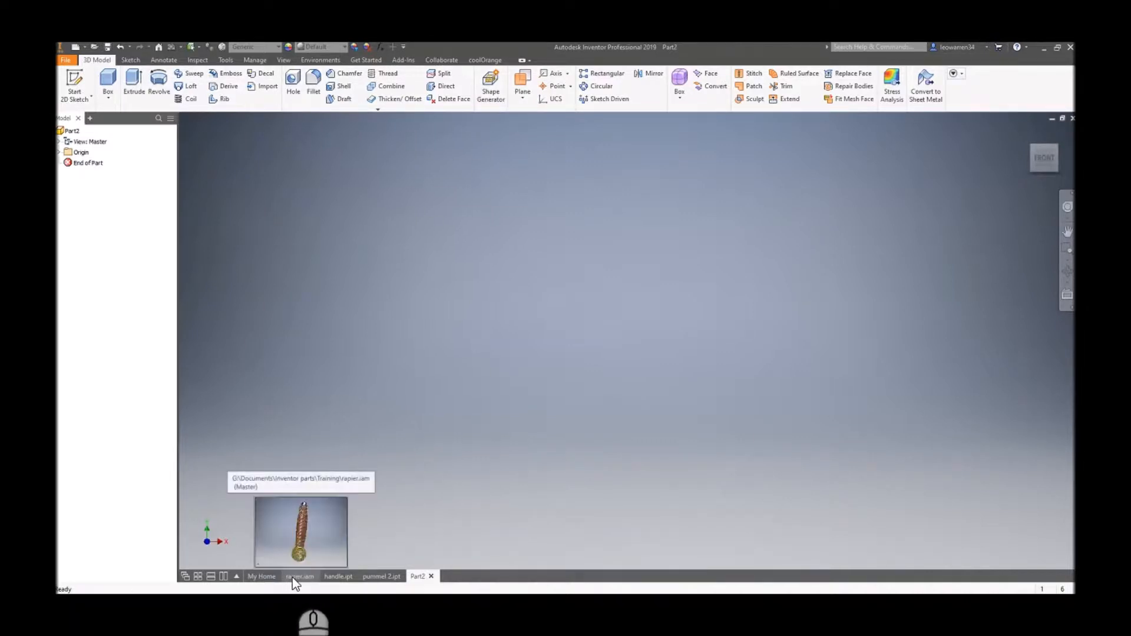
View the pummel 2 part, then the handle part with its spiral-wrapped grip.
click(299, 576)
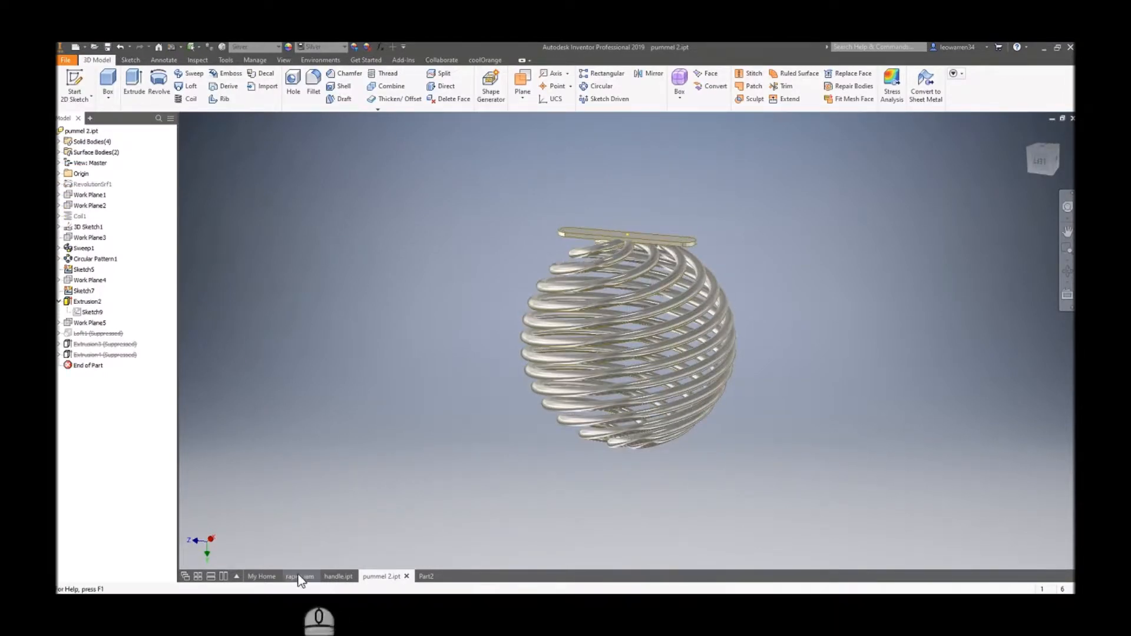
mouse_move(304, 578)
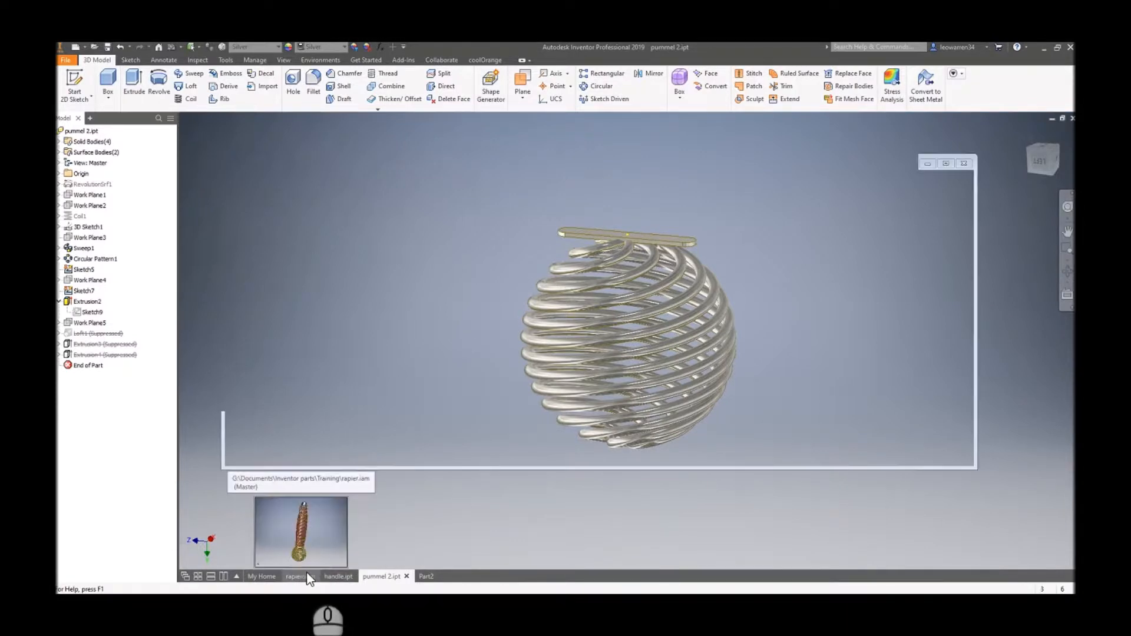
click(300, 577)
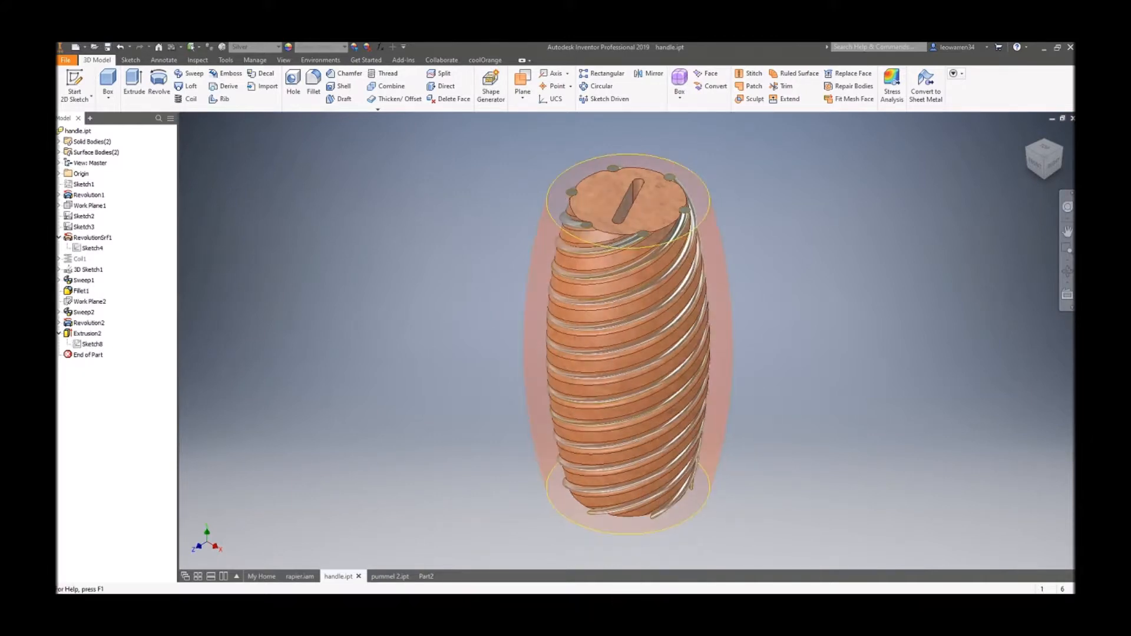
In Part2, start a 2D sketch and draw a 20 mm vertical centreline.
click(425, 576)
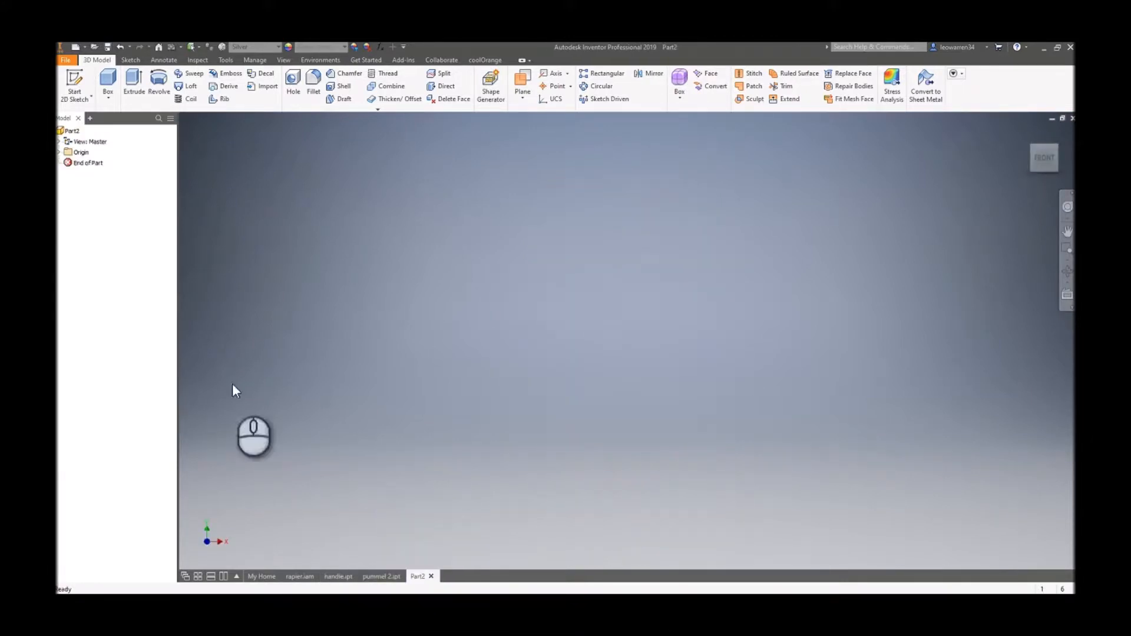
click(74, 85)
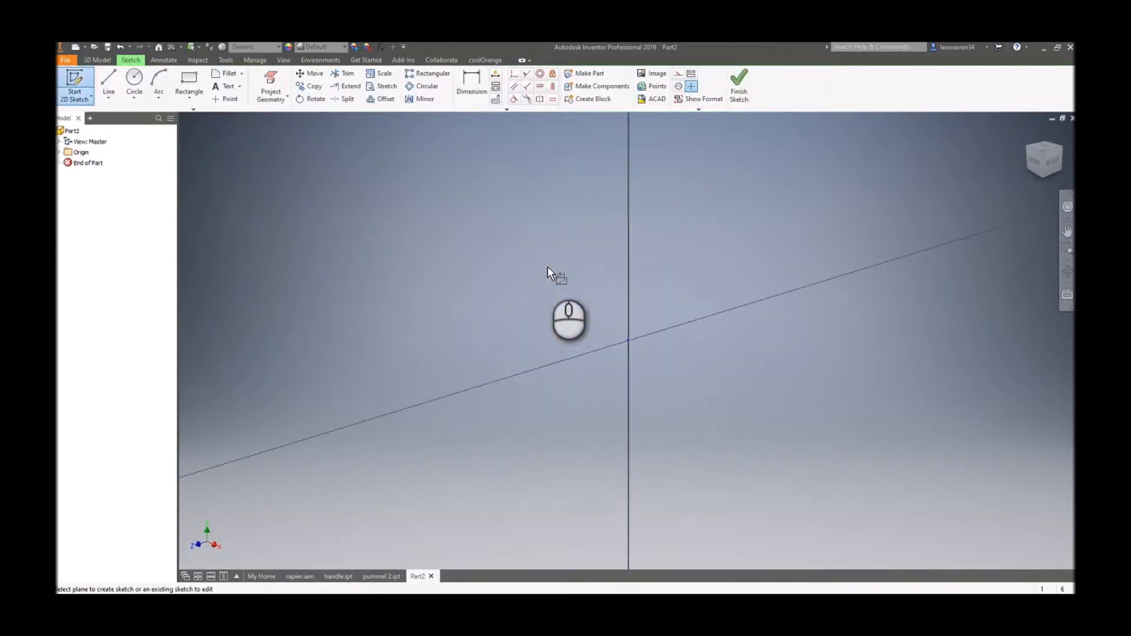
click(108, 82)
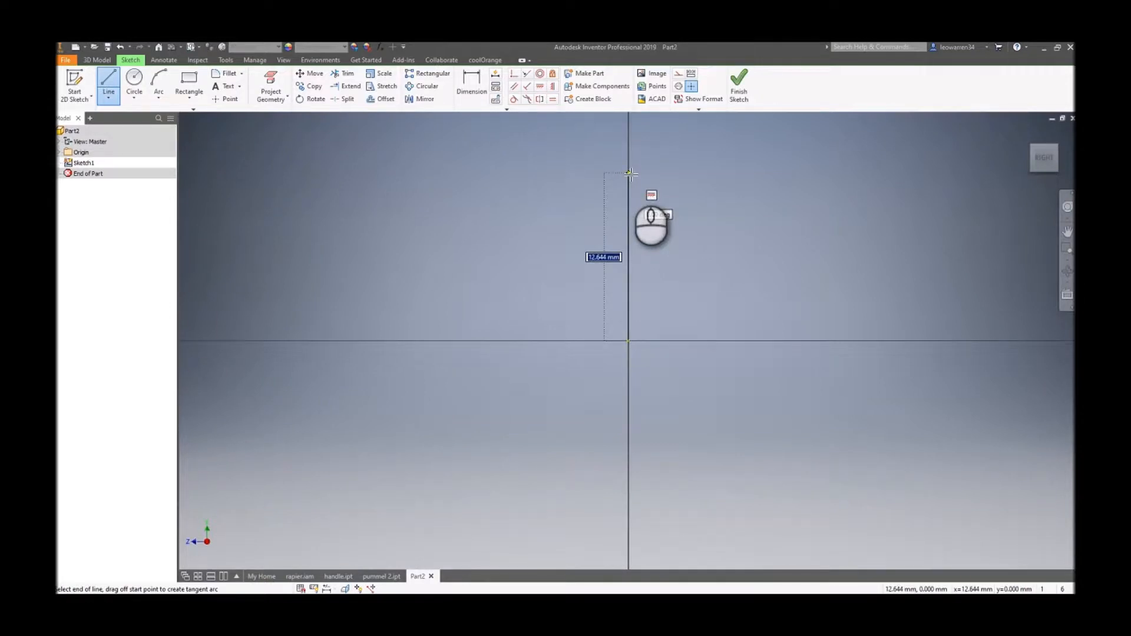
text(20.000)
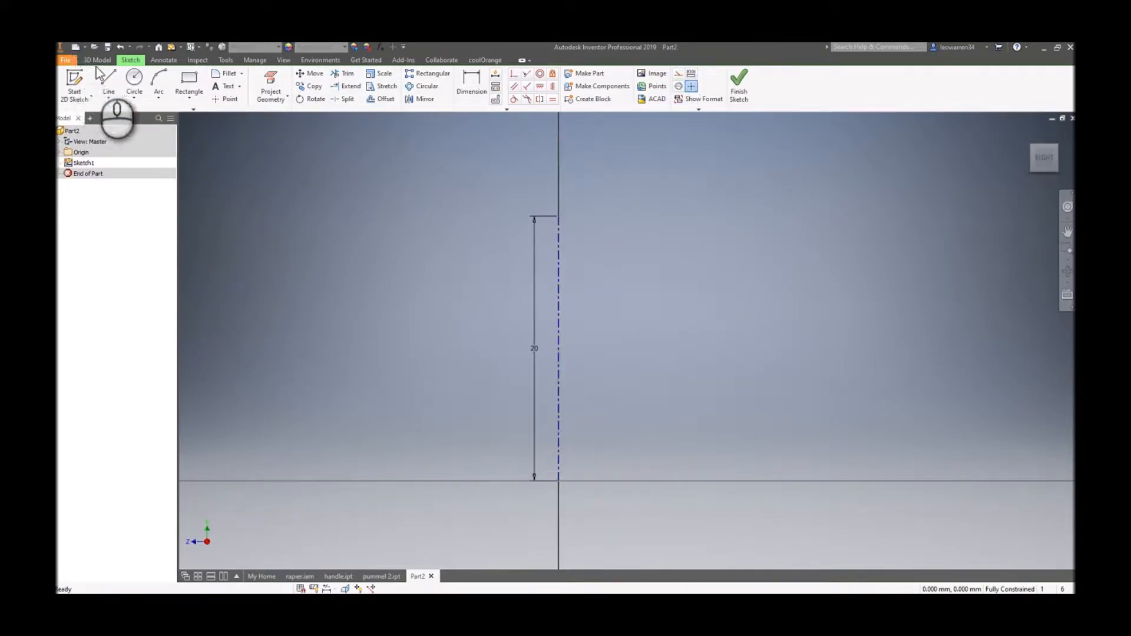
Add a 10 mm radial line and a three-point half-circle arc, then finish the sketch.
click(108, 80)
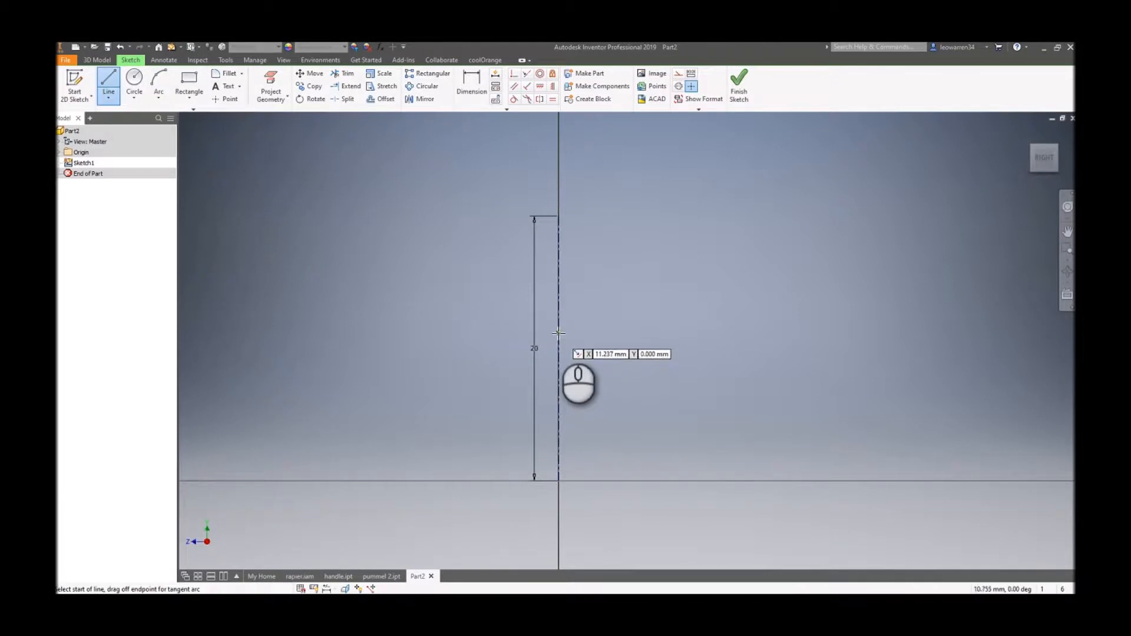
click(556, 346)
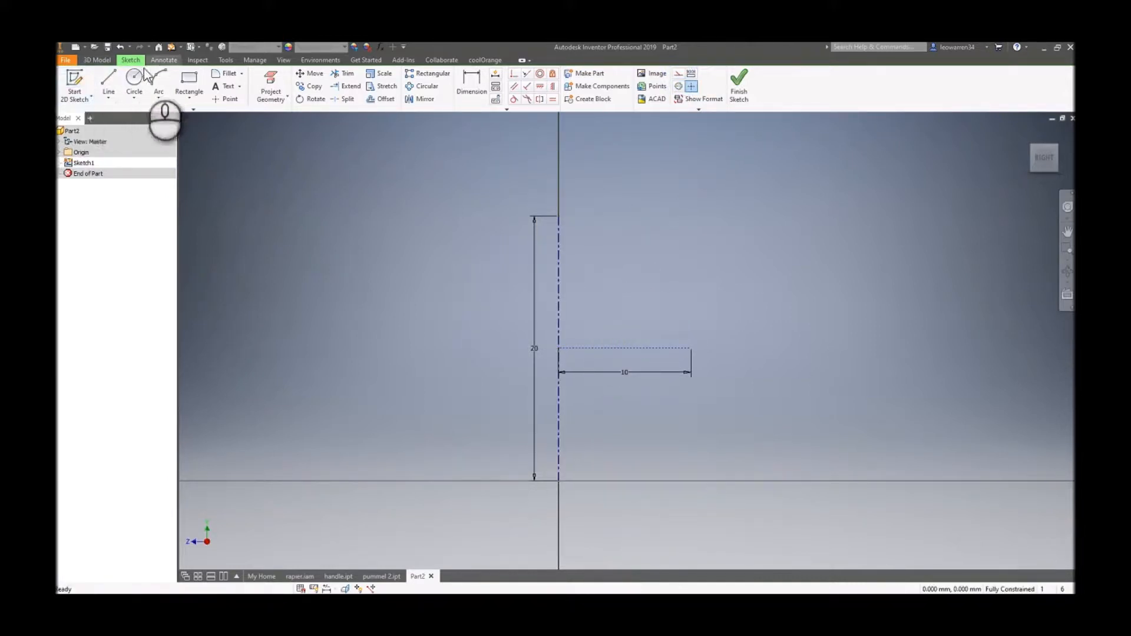
click(158, 80)
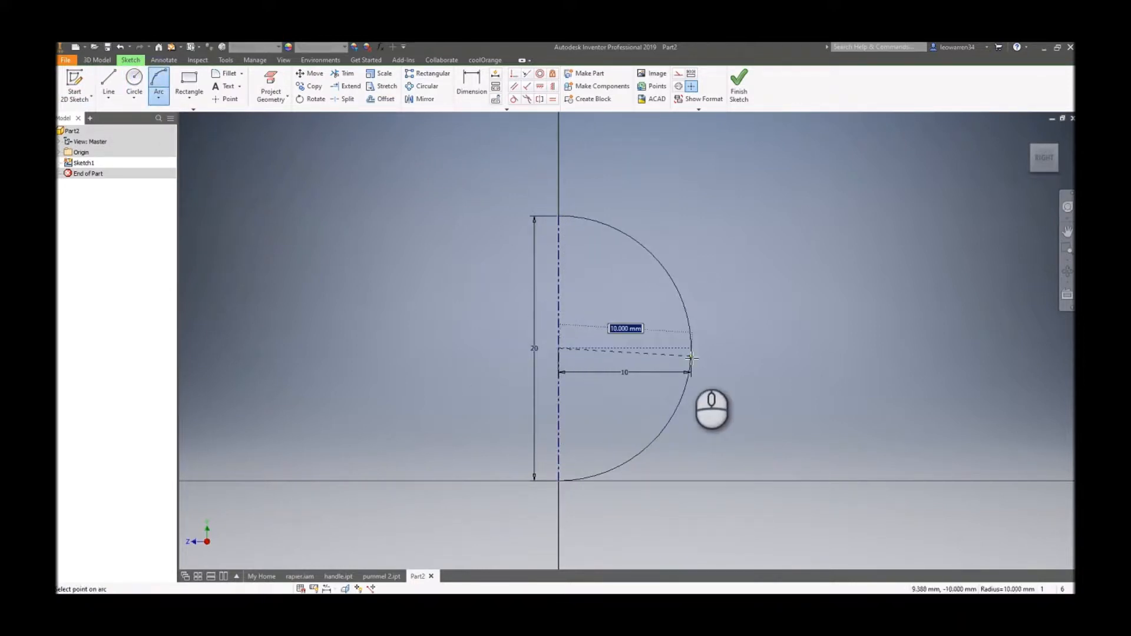
right_click(691, 359)
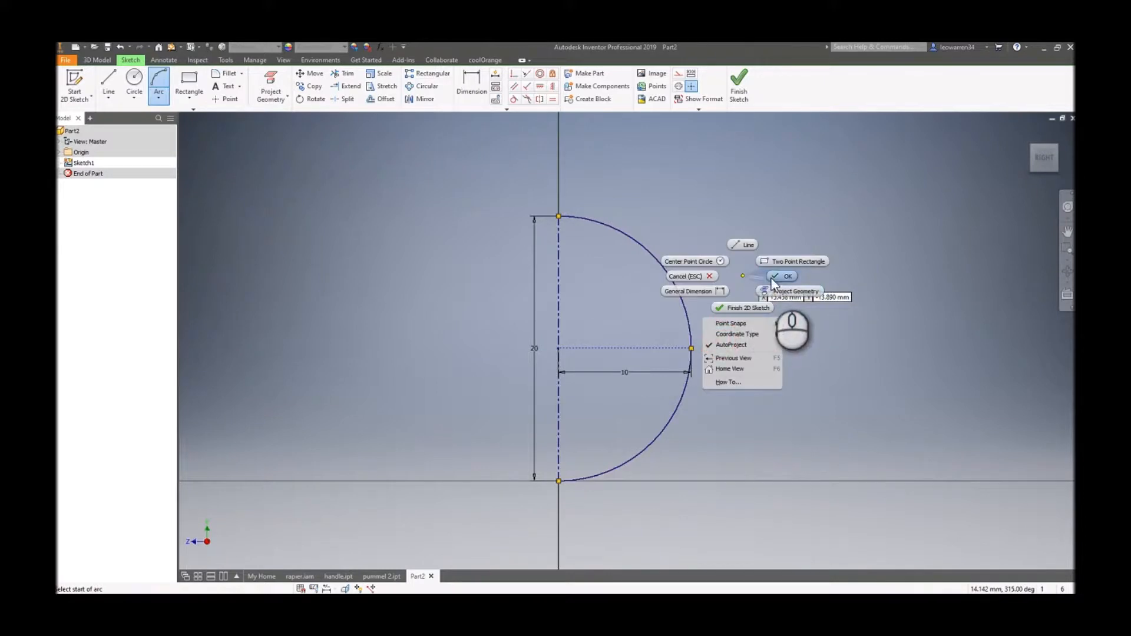
click(781, 276)
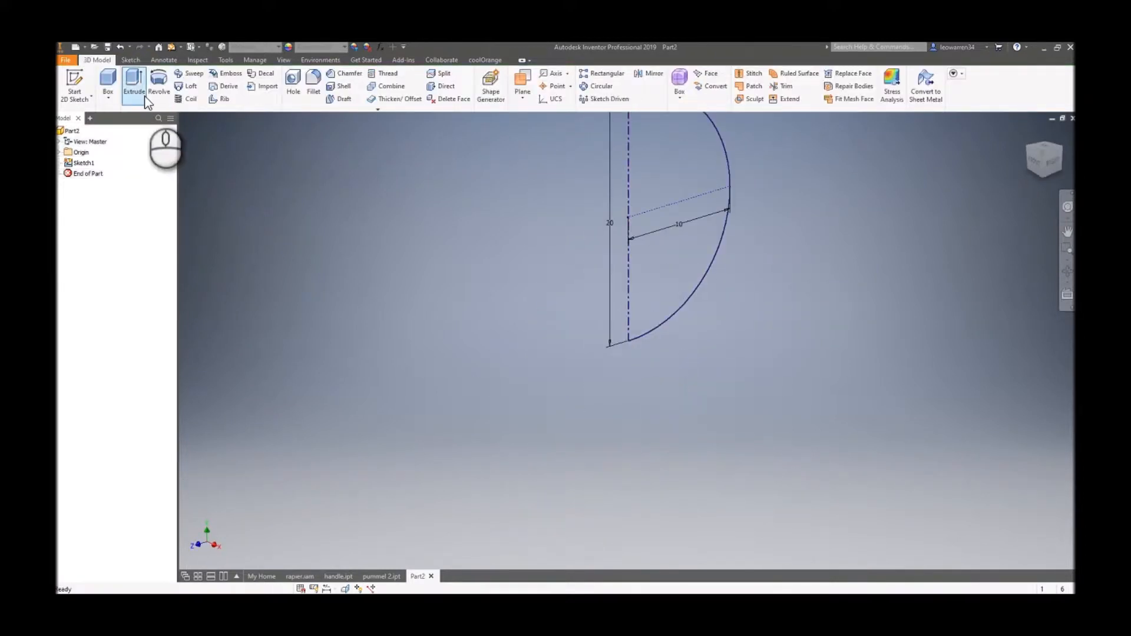
Revolve the half-circle profile a full turn into a spherical surface.
click(158, 81)
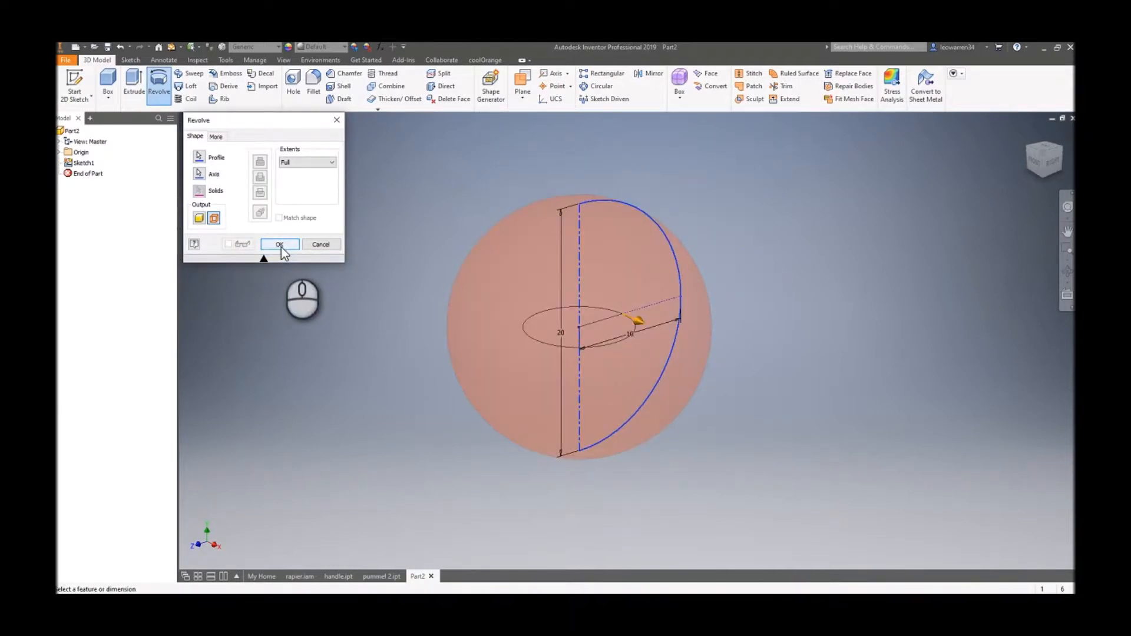
click(279, 243)
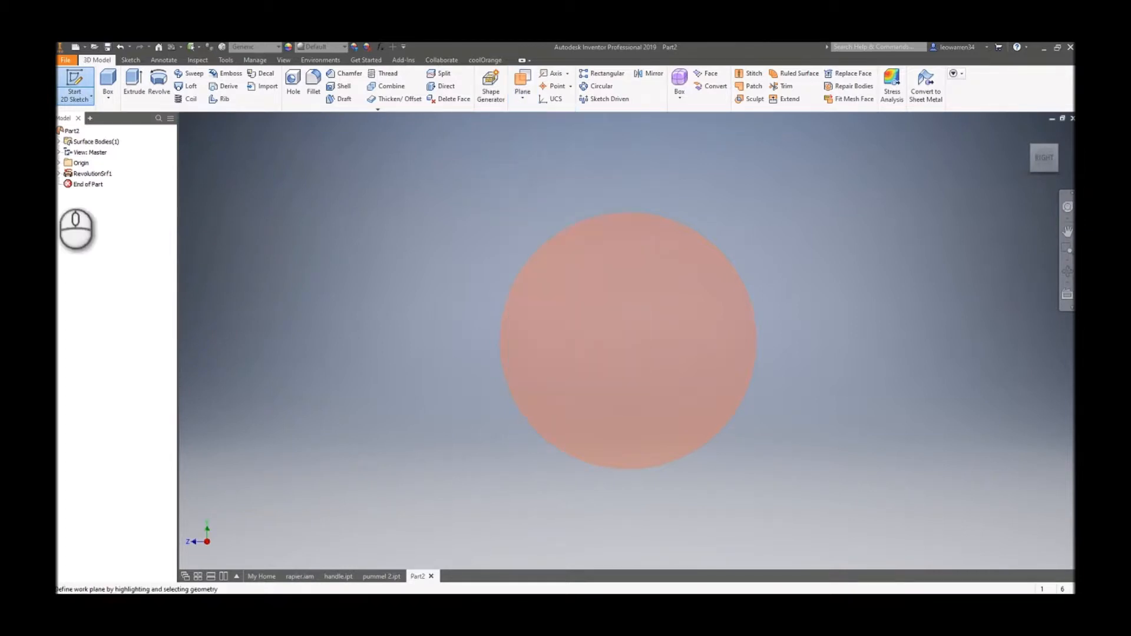
Create Work Plane1 on the YZ Plane and start a sketch on it.
click(89, 173)
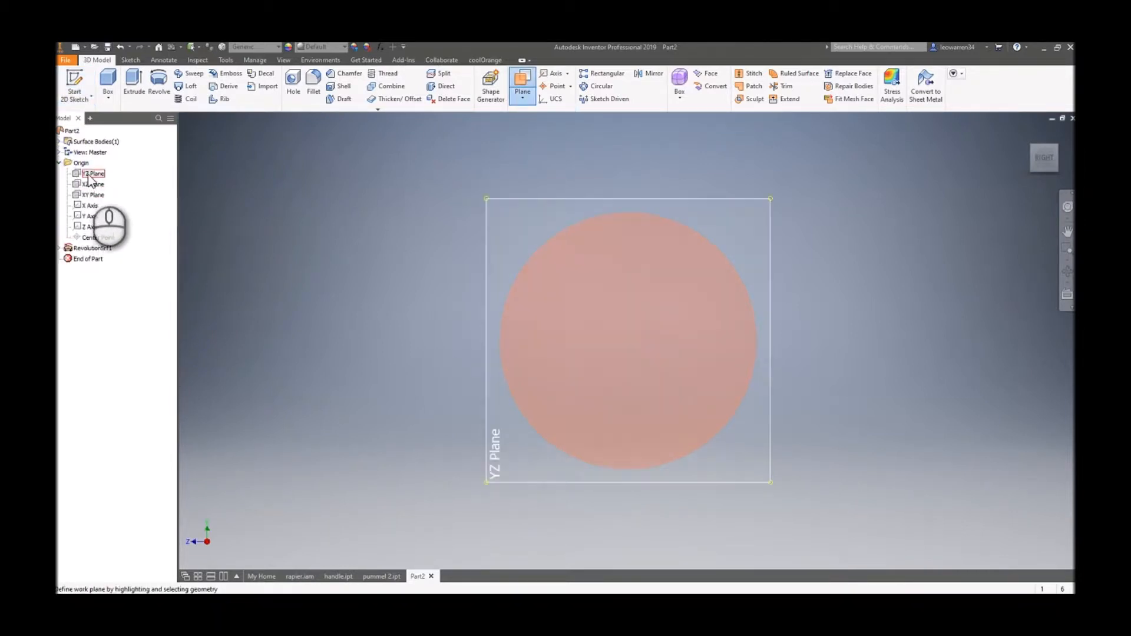
click(91, 173)
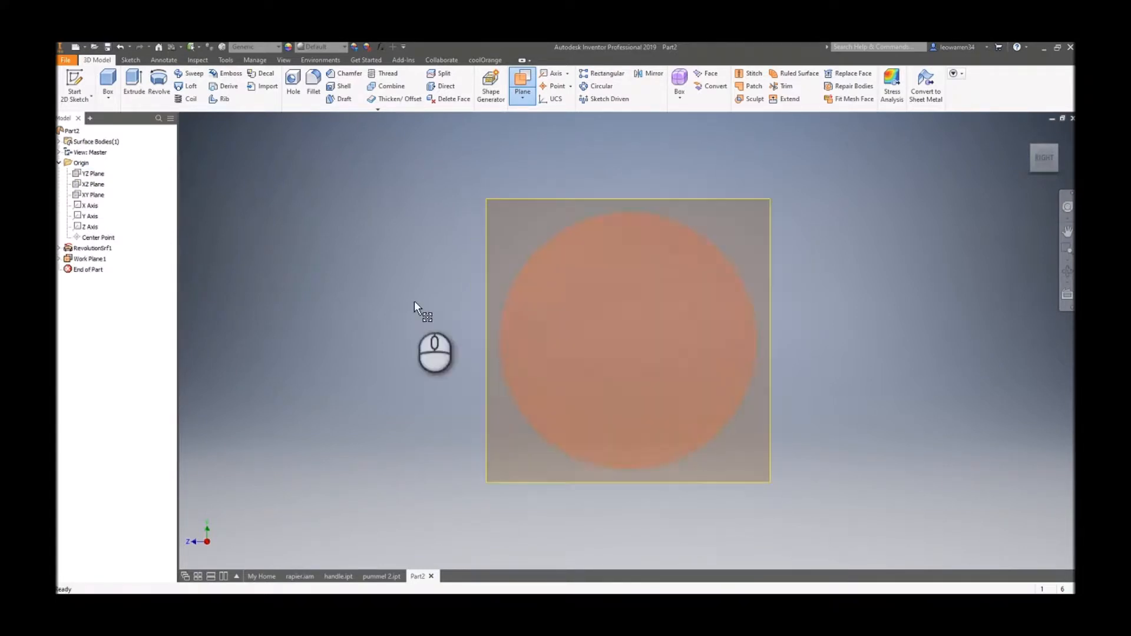
click(90, 258)
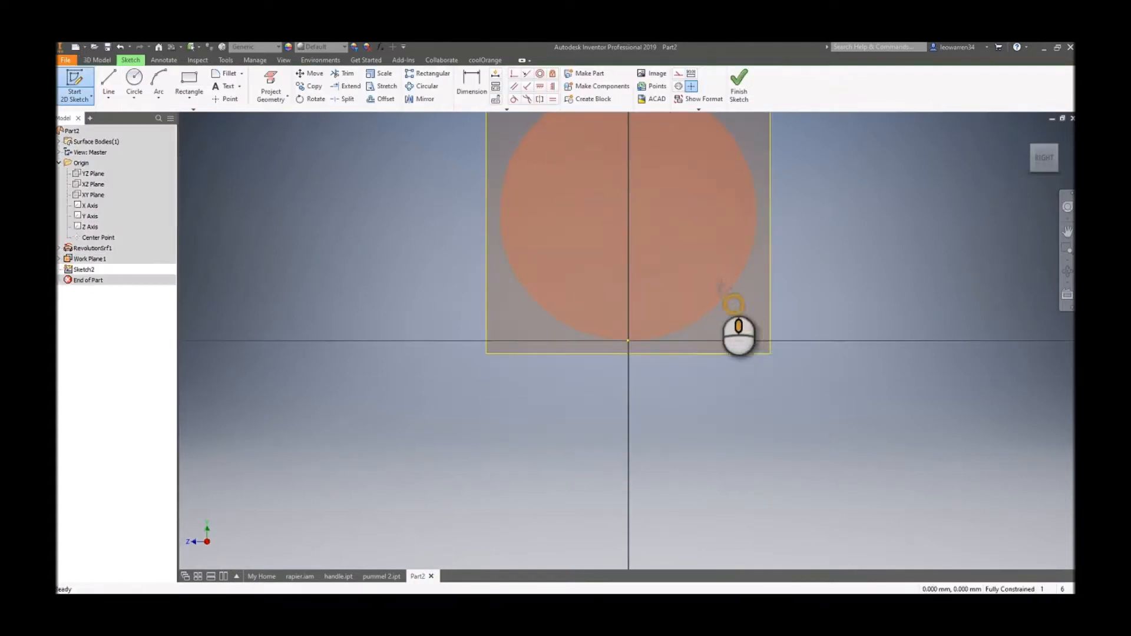
Draw a 20 mm vertical line from the sphere's bottom to its top and finish the sketch.
click(108, 80)
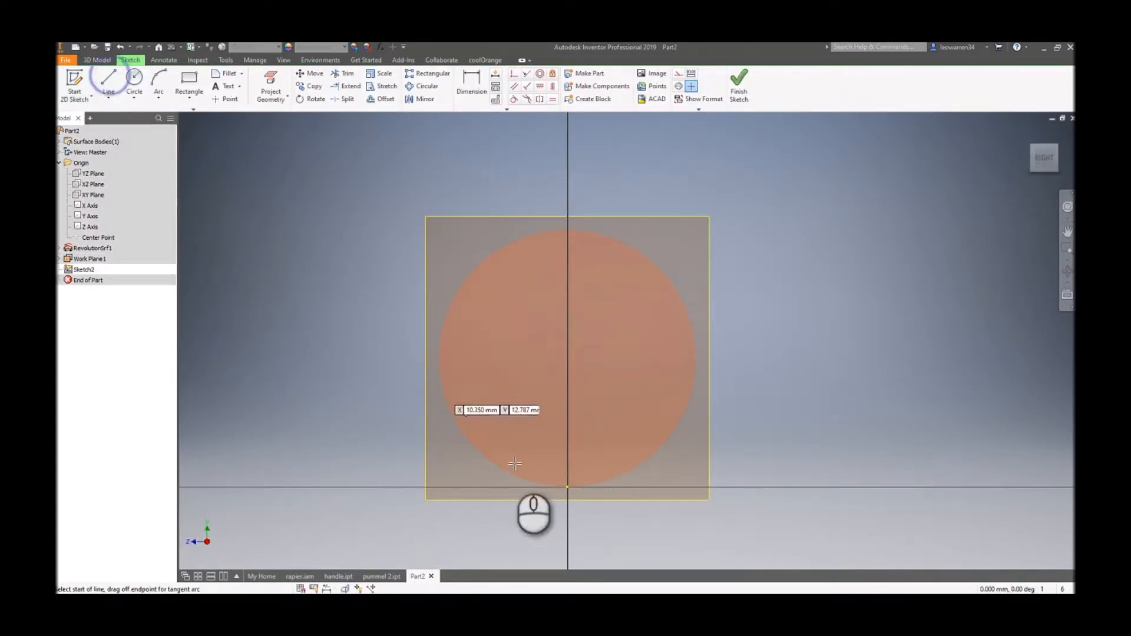
click(515, 464)
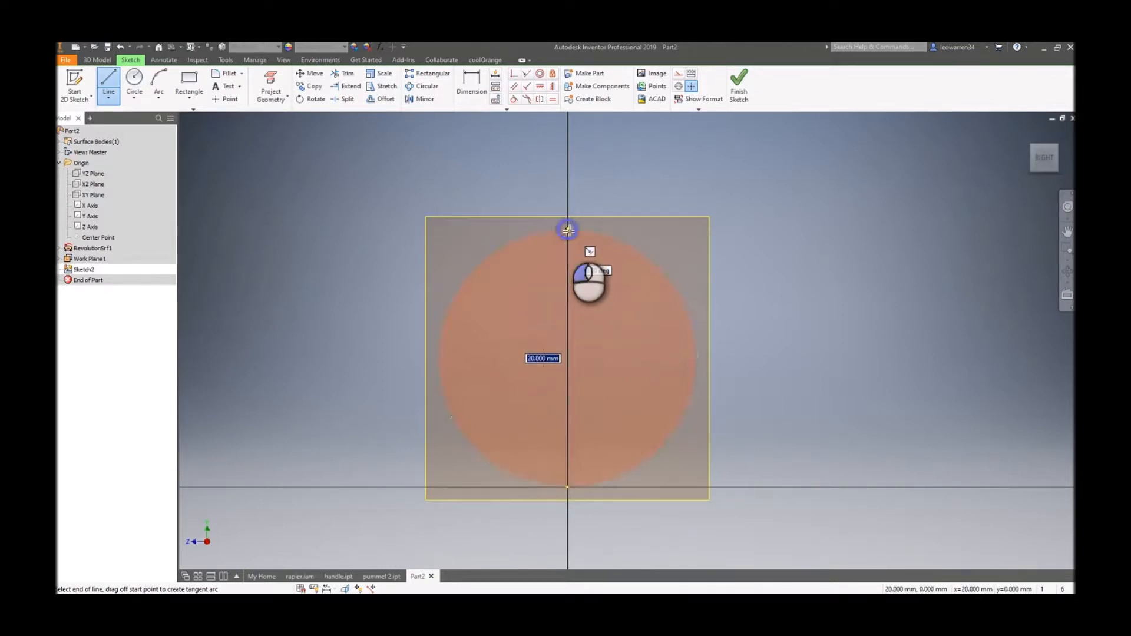
click(738, 82)
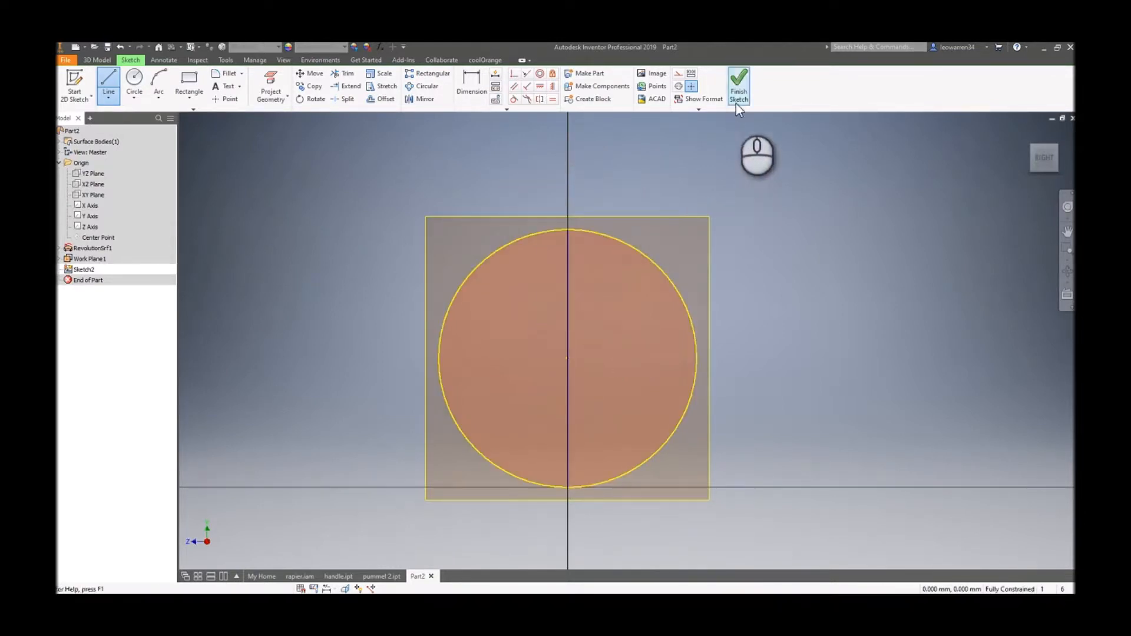
click(739, 82)
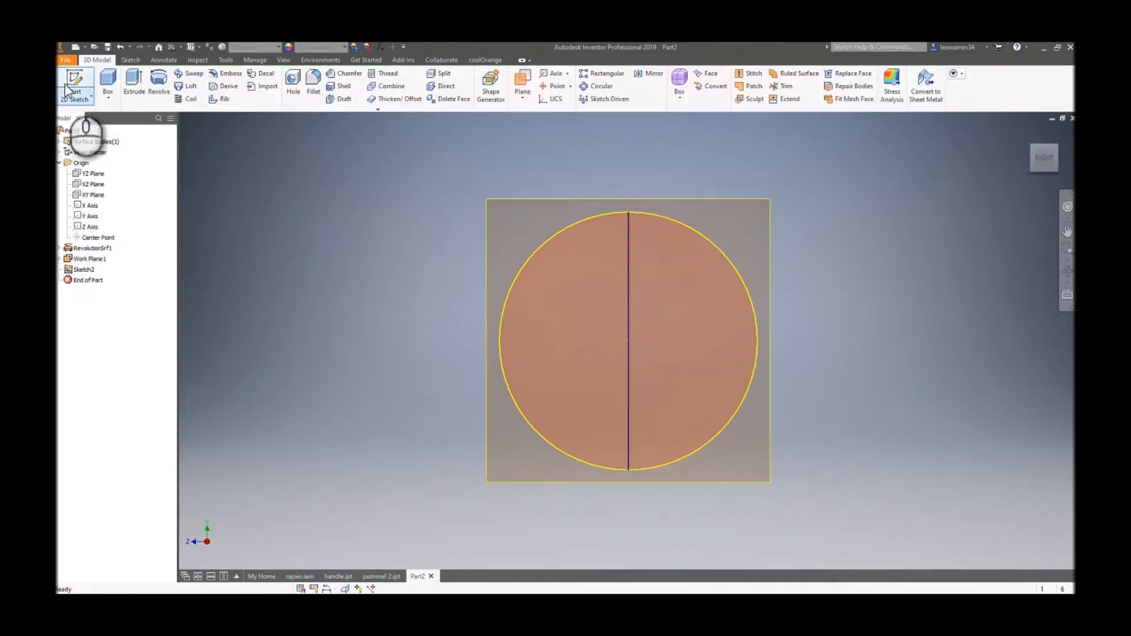
Create Work Plane2 on the XY Plane at 0 offset at the sphere's bottom.
click(91, 174)
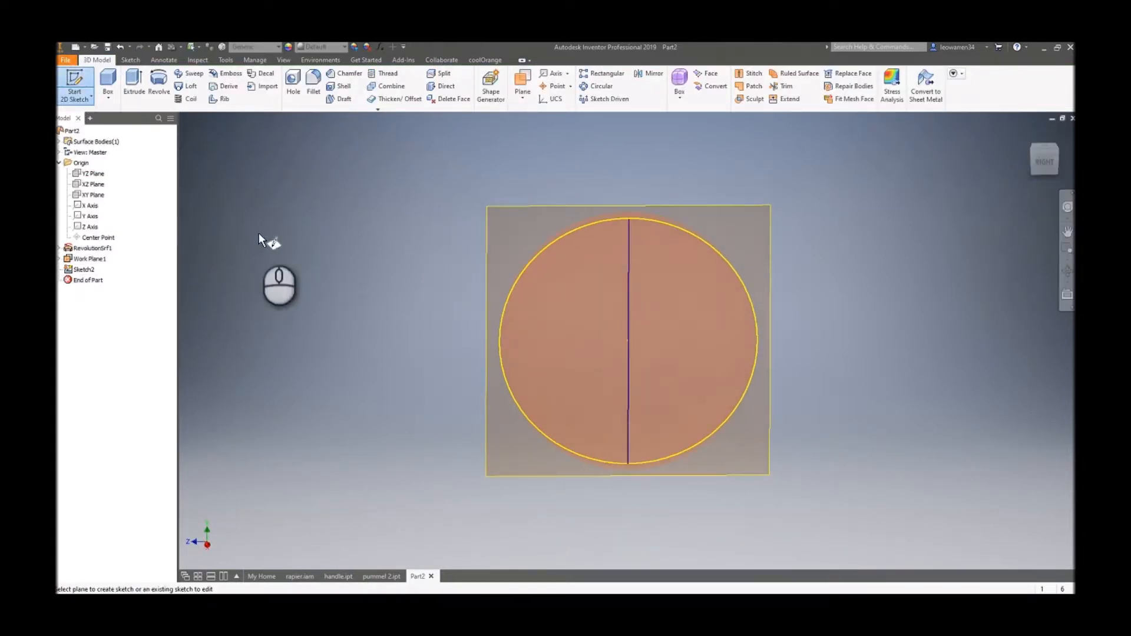
click(89, 172)
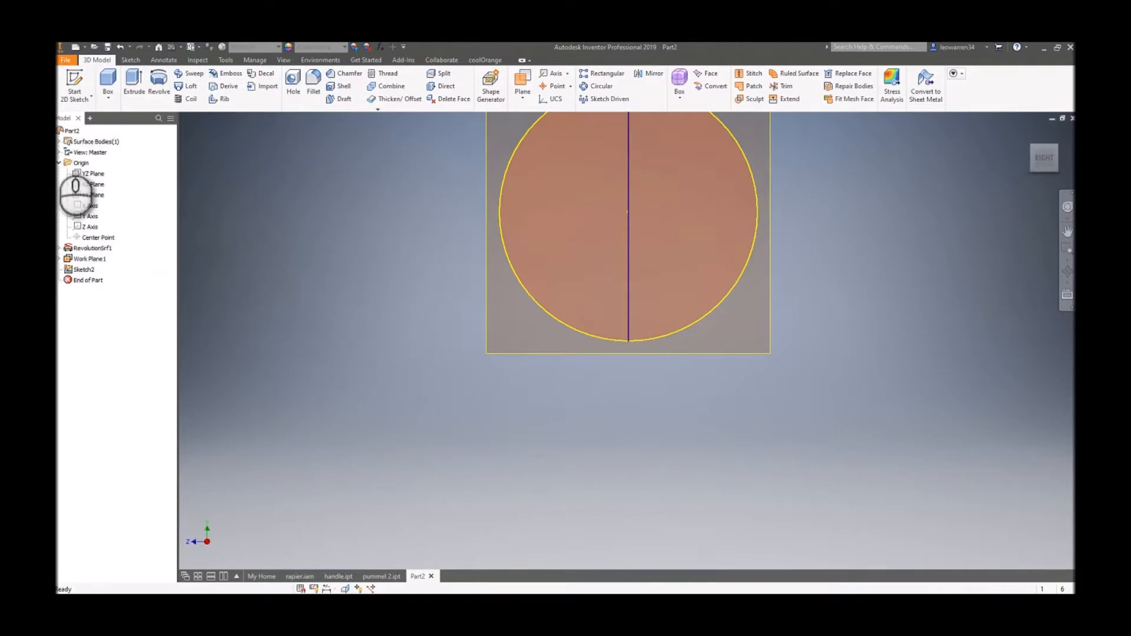
click(522, 80)
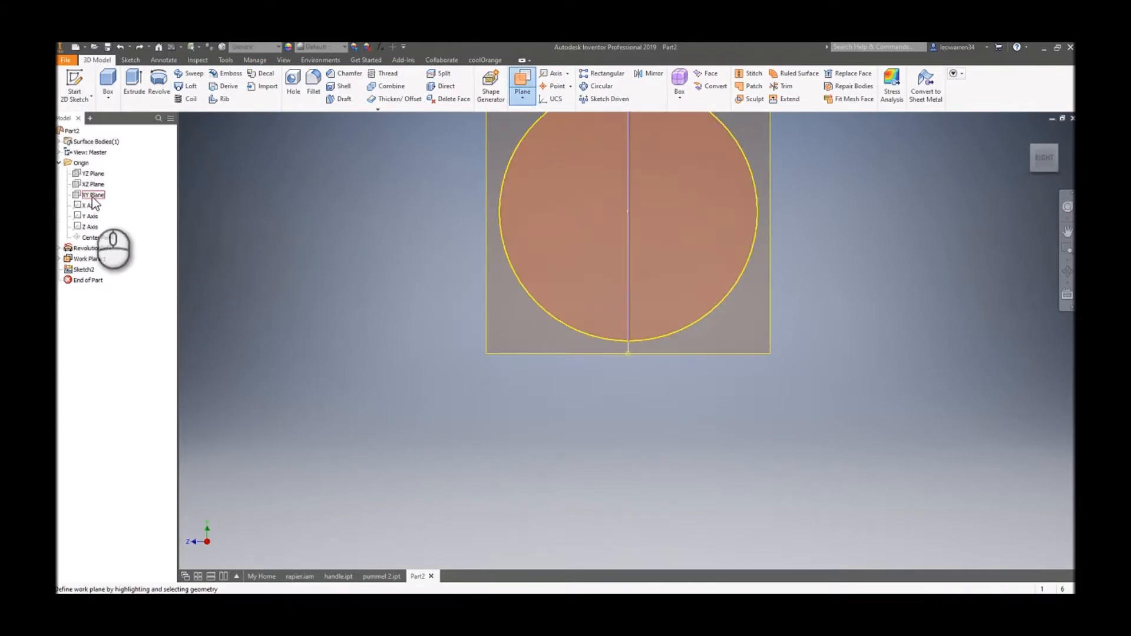
click(91, 184)
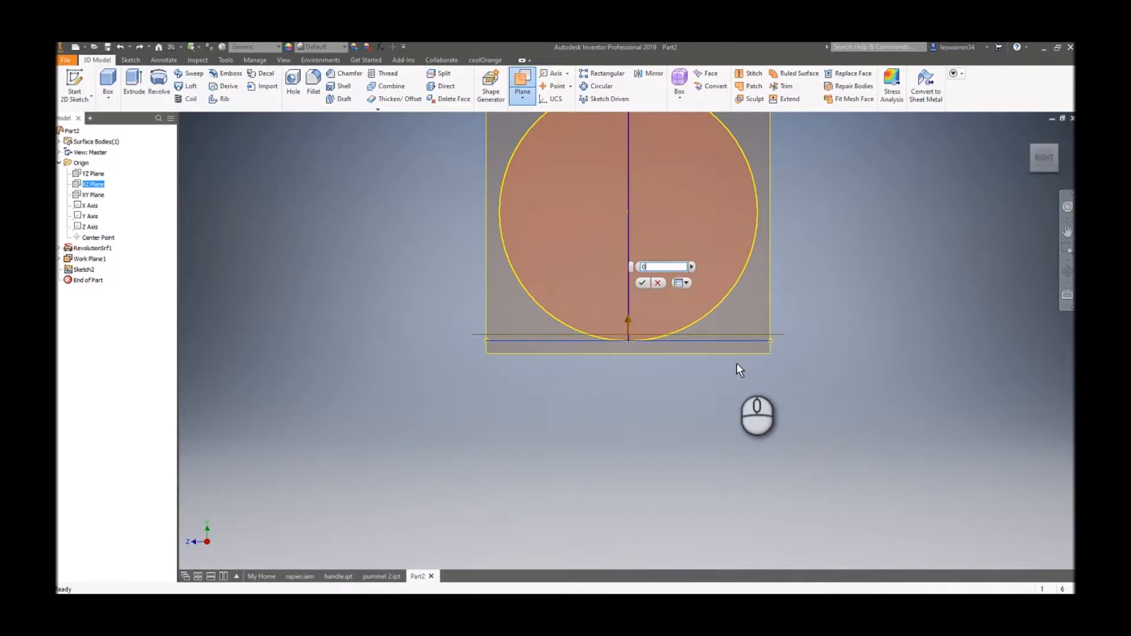
click(643, 283)
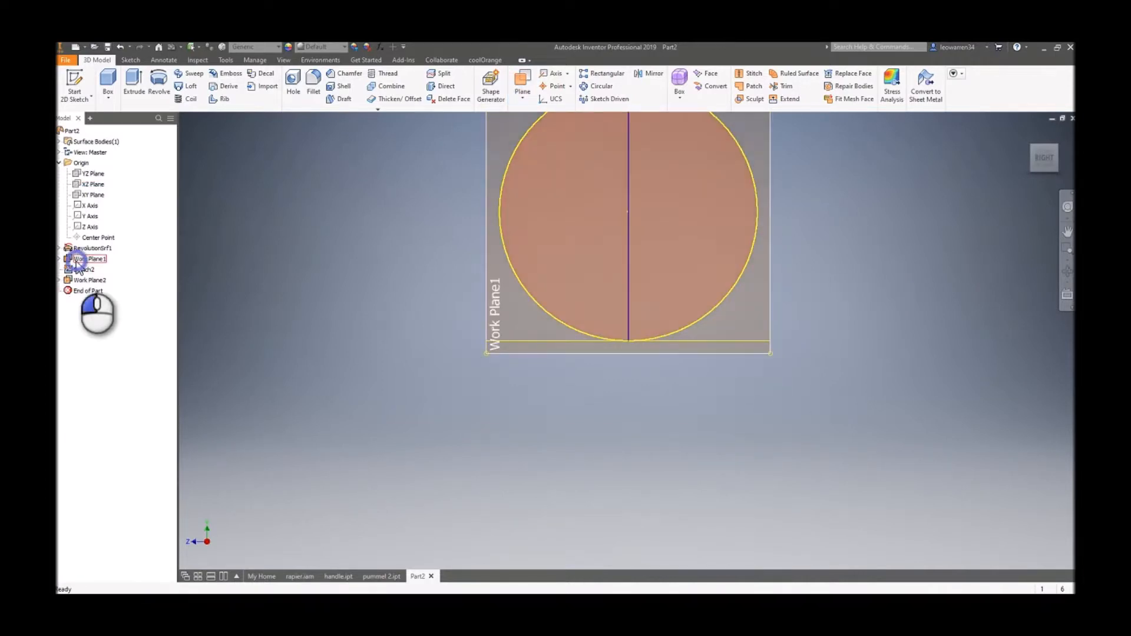
Hide Work Plane1 by turning off its Visibility.
right_click(88, 258)
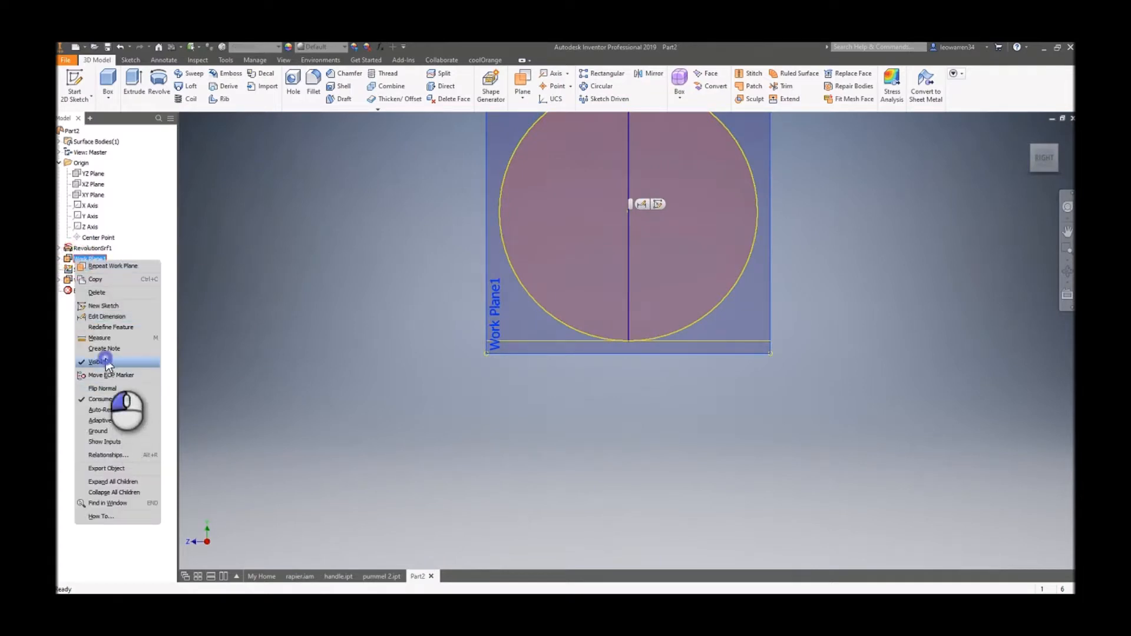
click(95, 362)
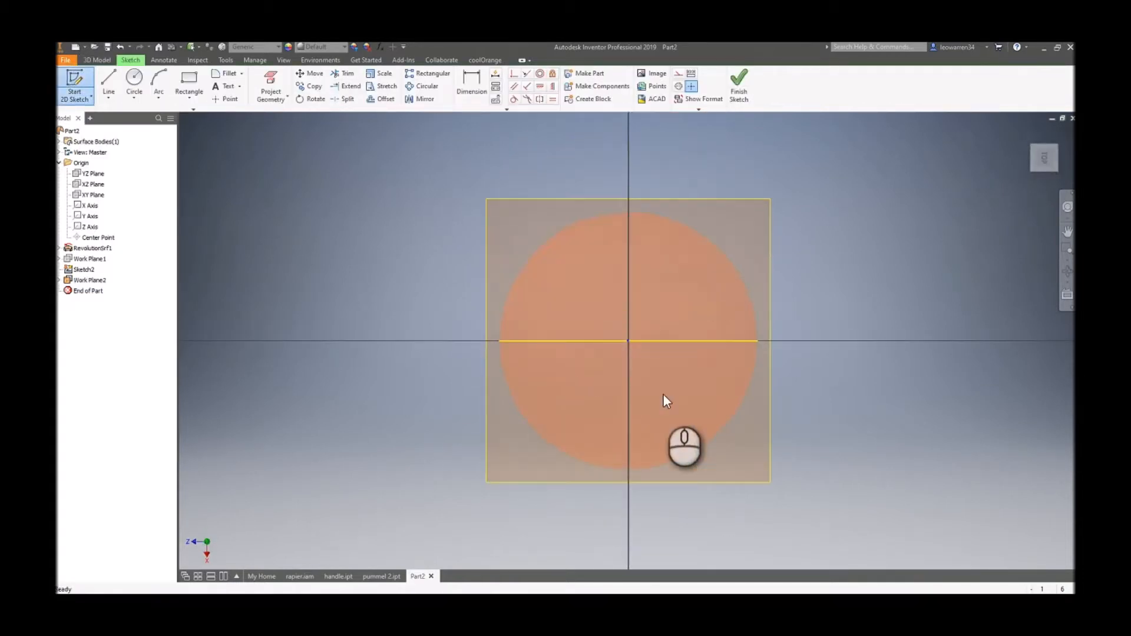
Draw a radial line from the sphere's axis to its rim on Work Plane2 and finish the sketch.
click(109, 81)
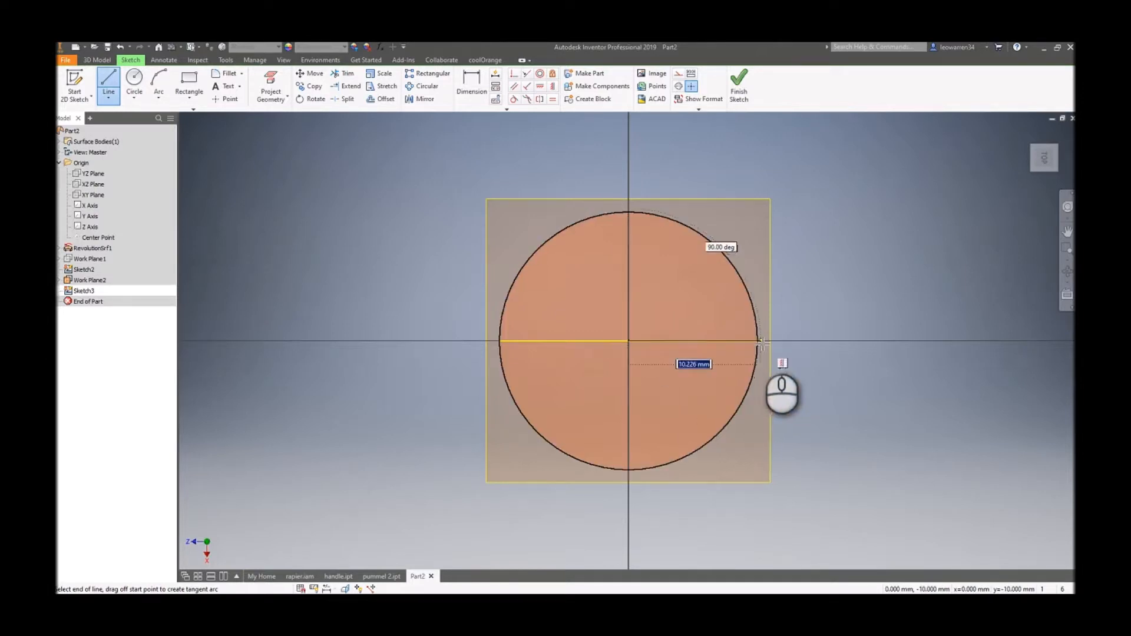
right_click(762, 342)
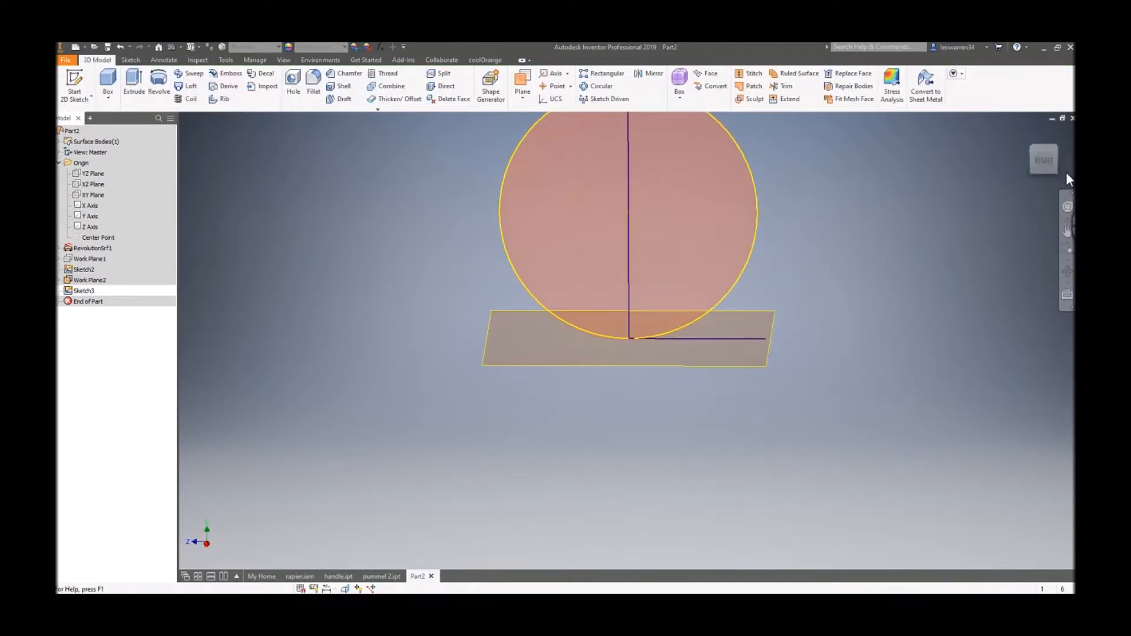
click(191, 99)
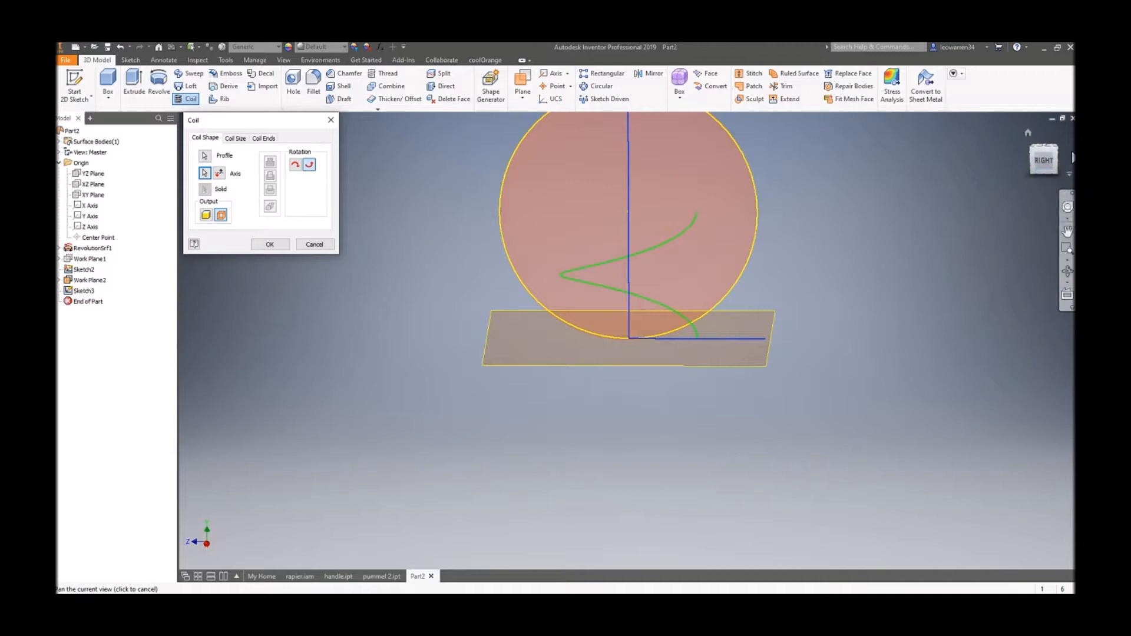
Set the coil to 10 mm pitch and 2 revolutions and create the coil surface.
click(235, 137)
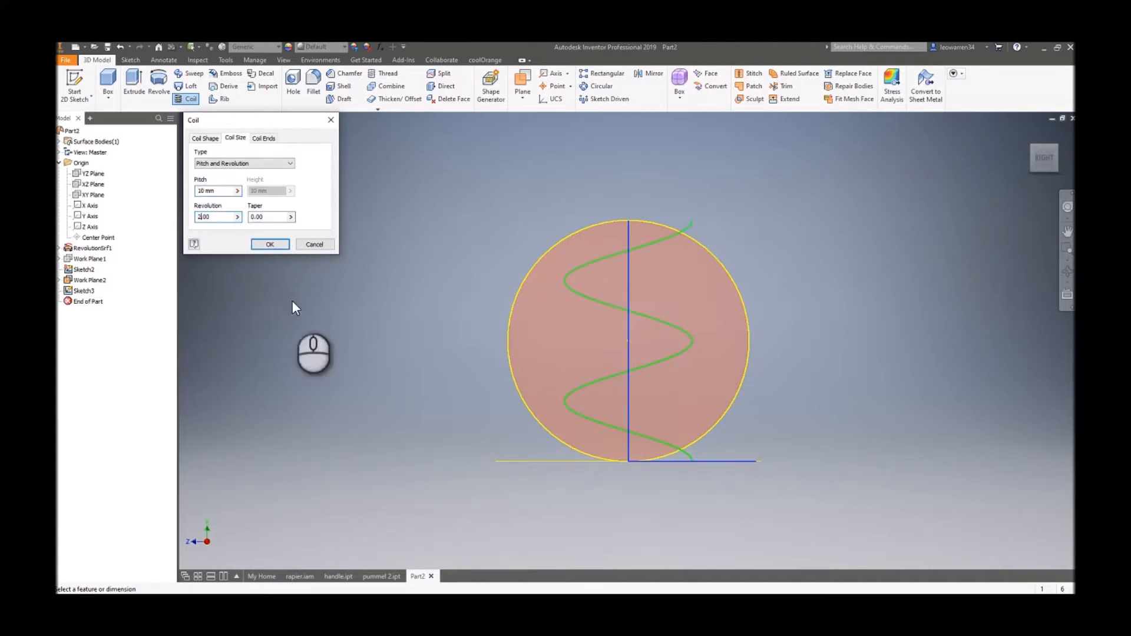
click(270, 244)
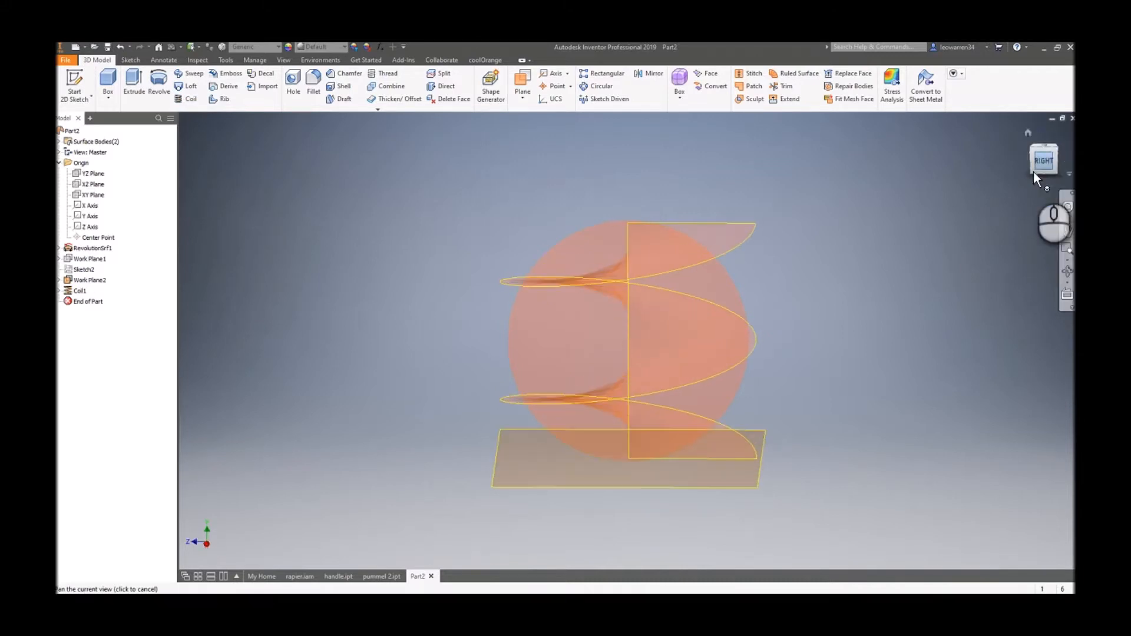
In a 3D sketch, create the intersection curve between the coil surface and the sphere.
right_click(83, 280)
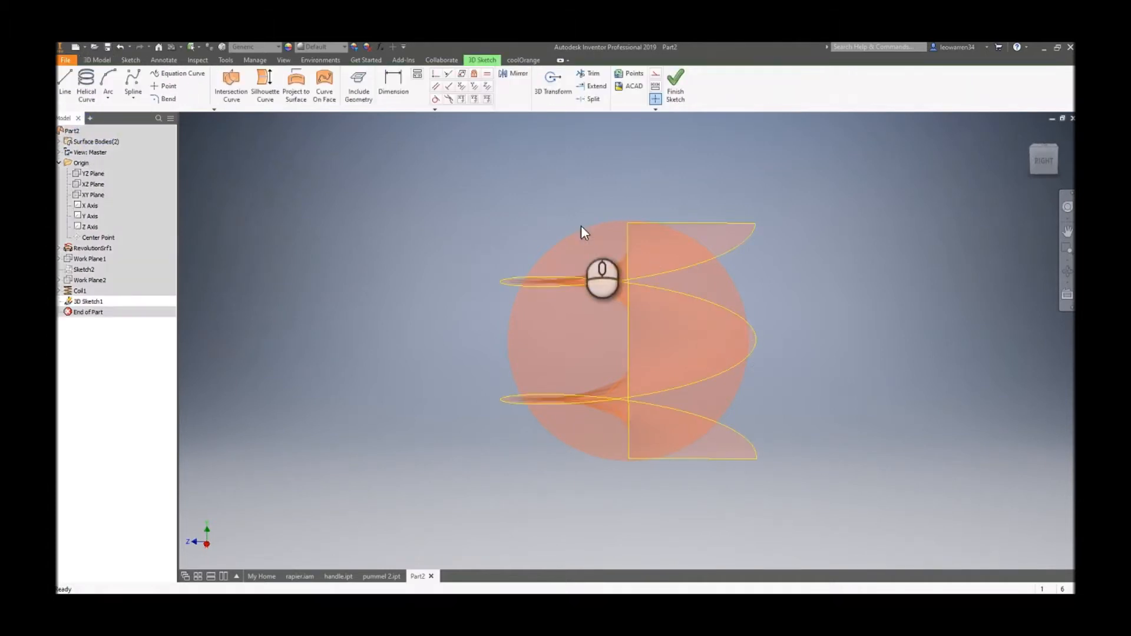
click(231, 82)
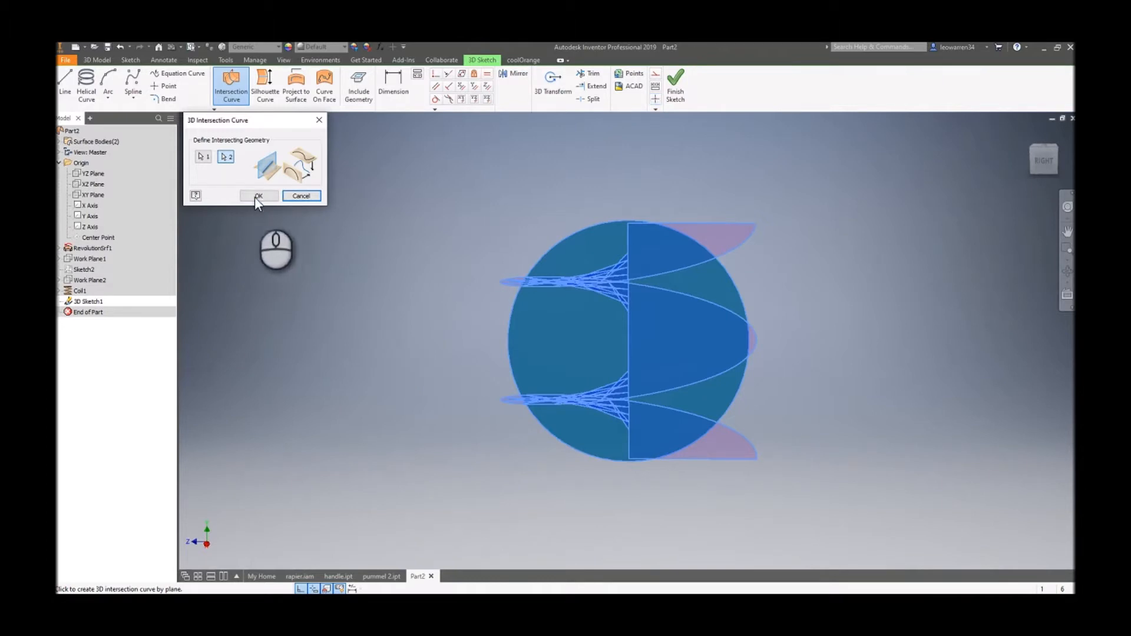
click(259, 196)
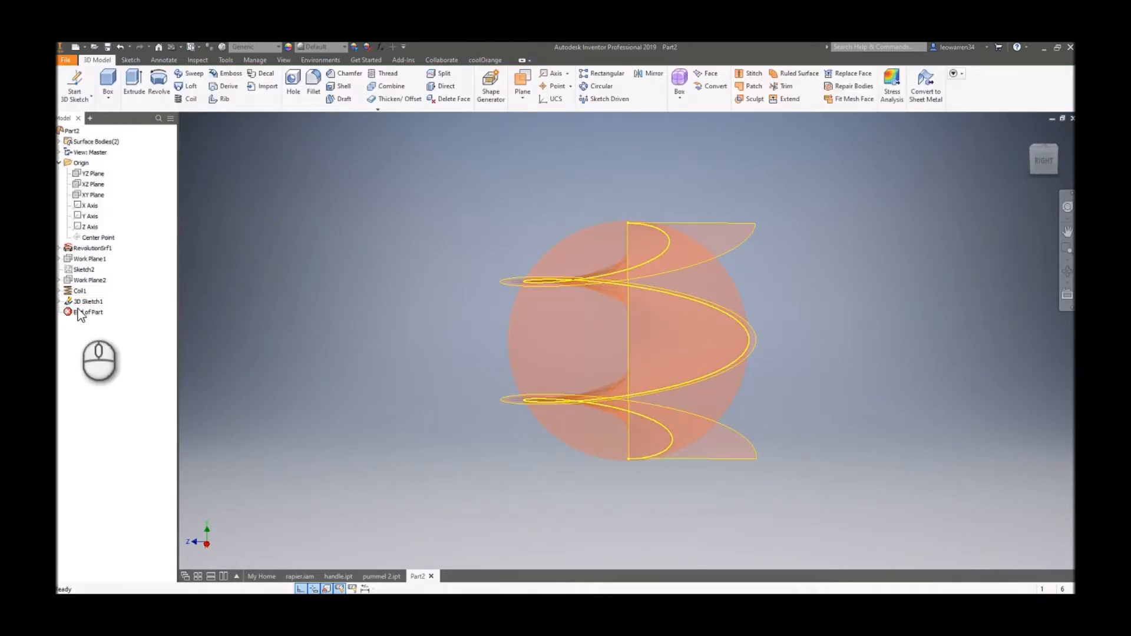
Turn off visibility of the sphere and coil surface bodies.
right_click(77, 289)
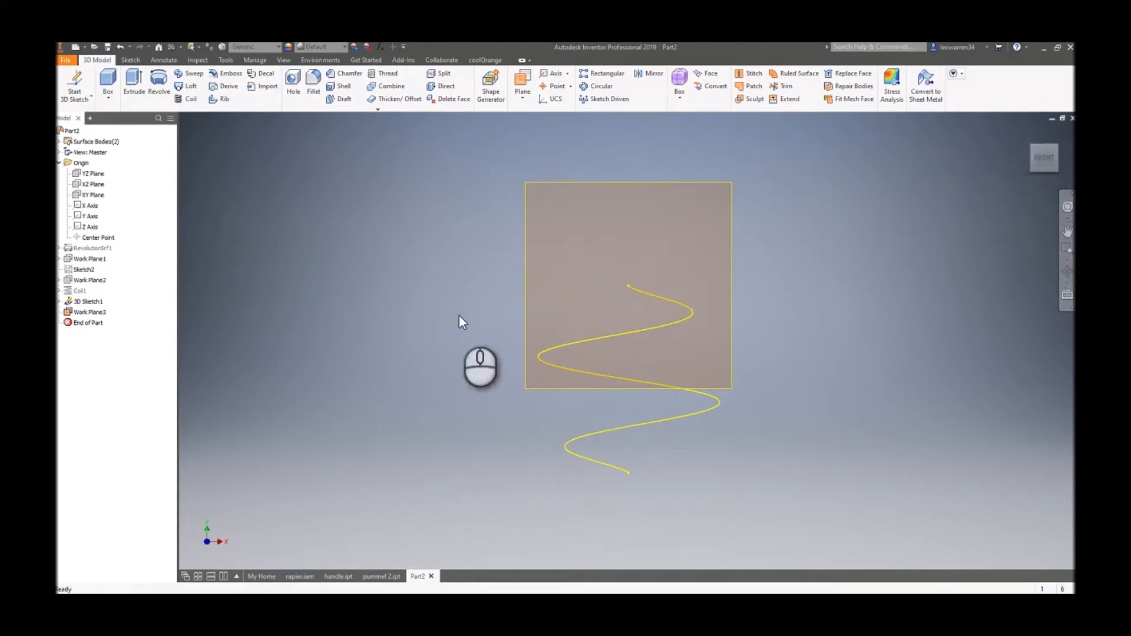
Sketch a small circle on Work Plane3 centred on the spiral's top end and finish it.
click(90, 311)
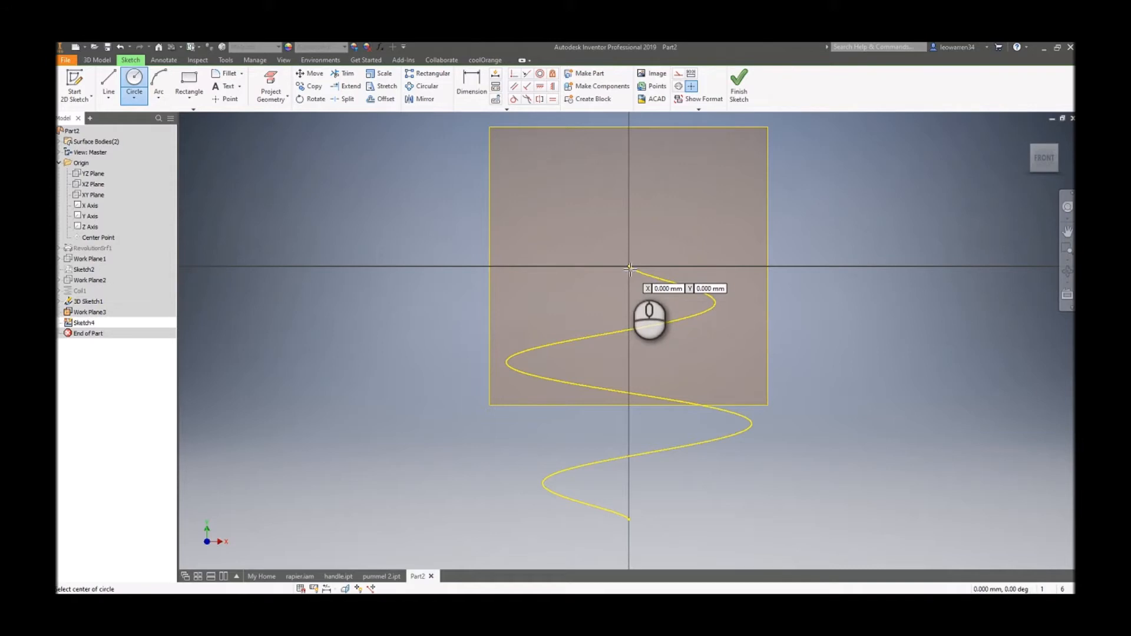
click(629, 268)
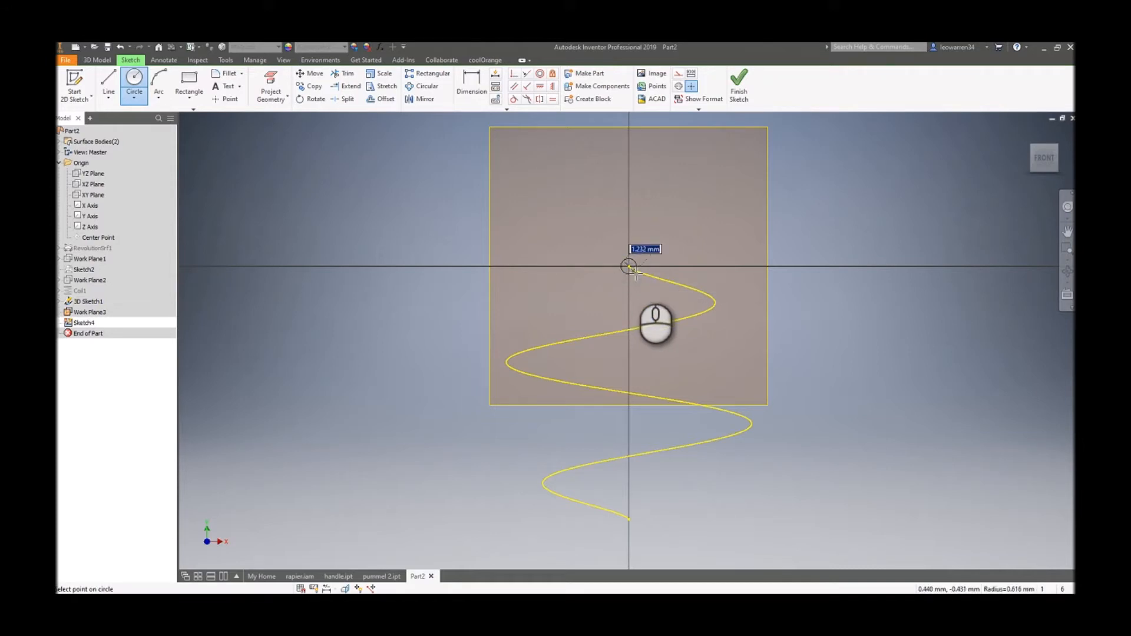
click(629, 266)
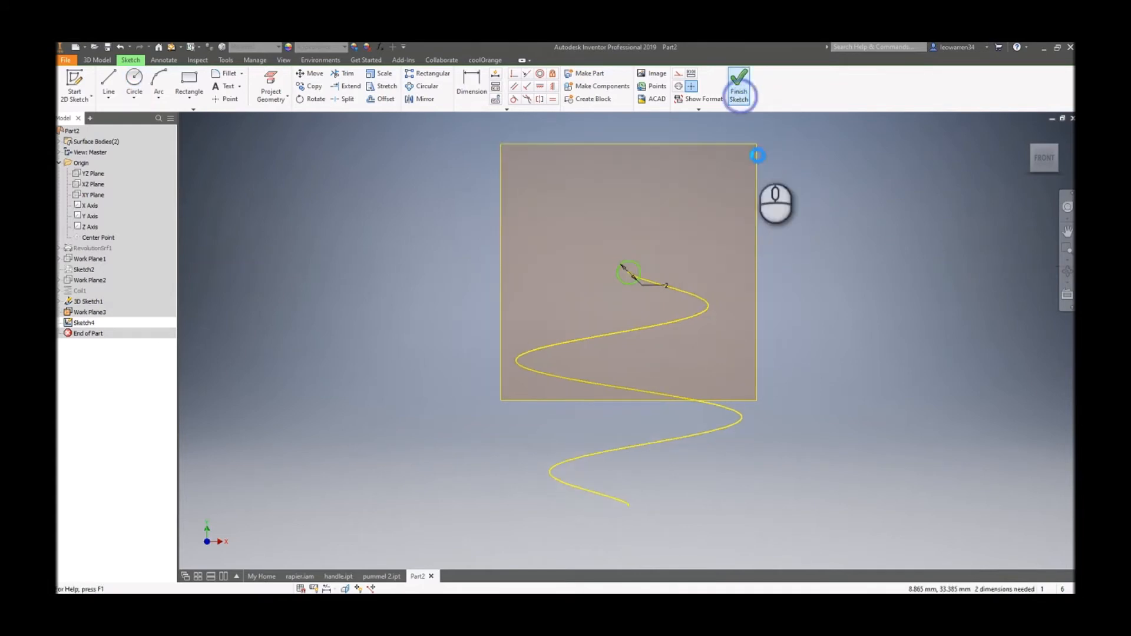
click(740, 85)
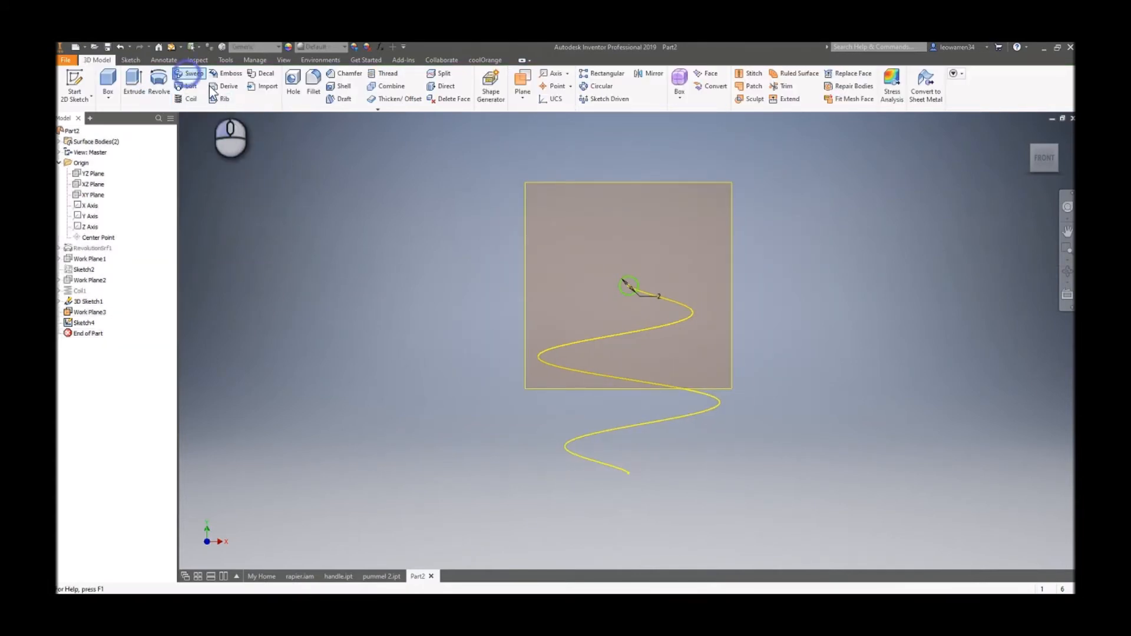
Sweep the small circle profile along the spiral path to create the coiled tube Sweep1.
click(189, 73)
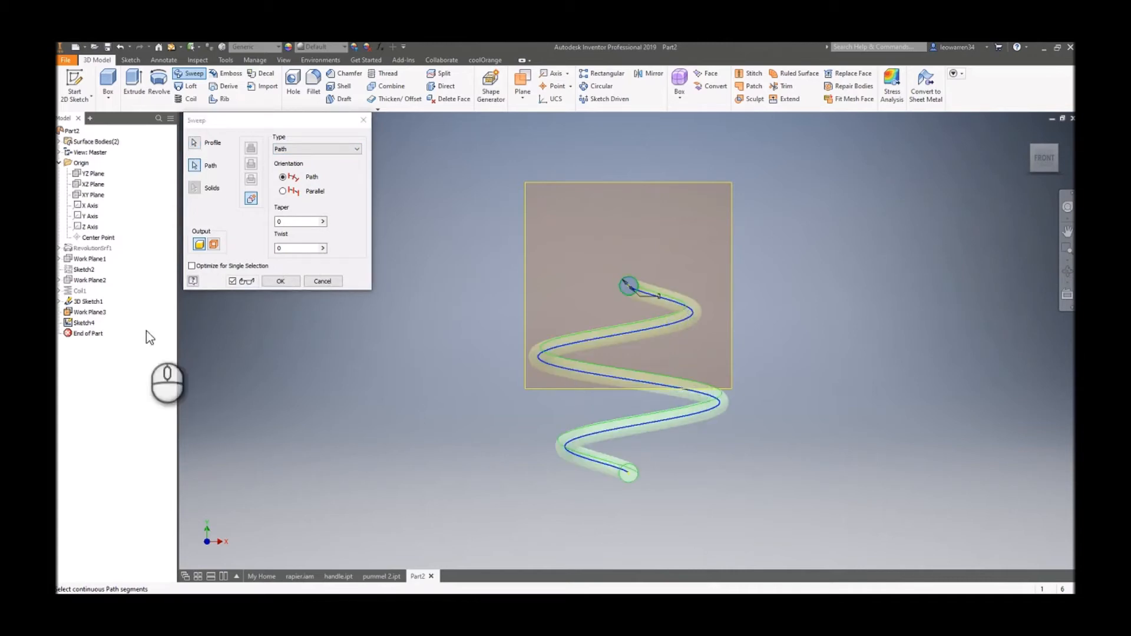
click(281, 281)
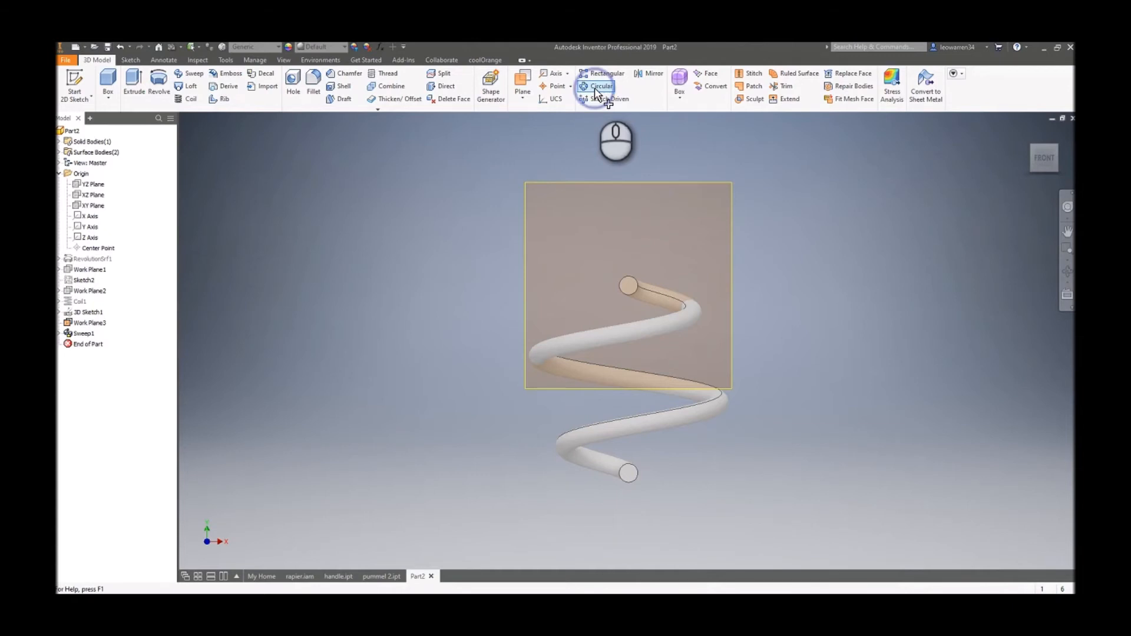
Circular-pattern Sweep1 about the Z Axis over 360 deg, forming the ribbed spherical cage.
click(602, 86)
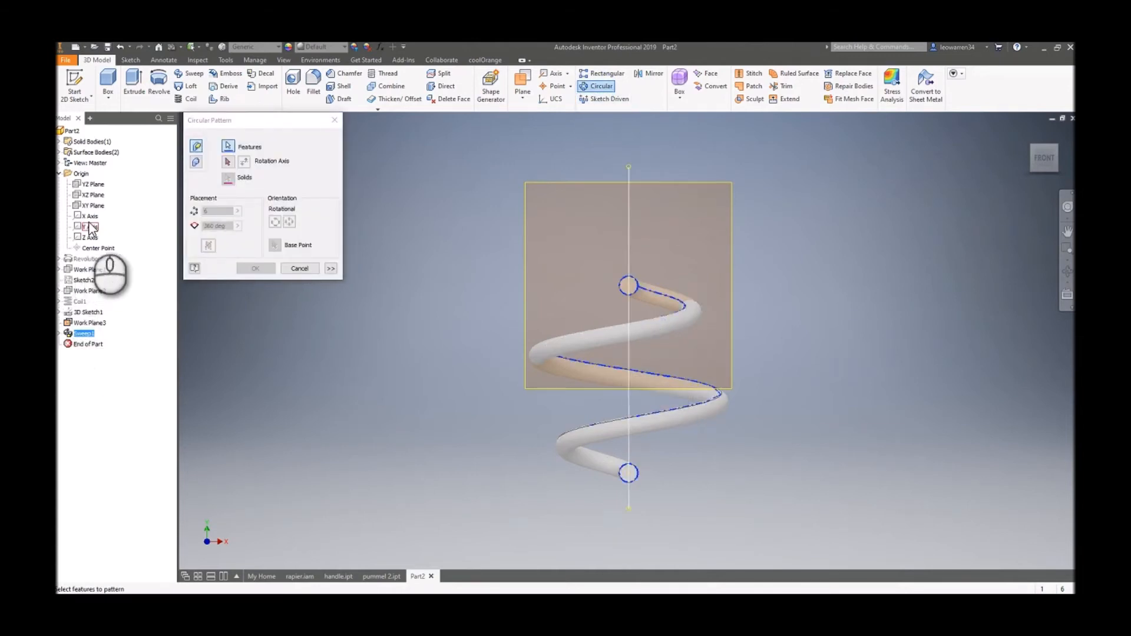
click(88, 226)
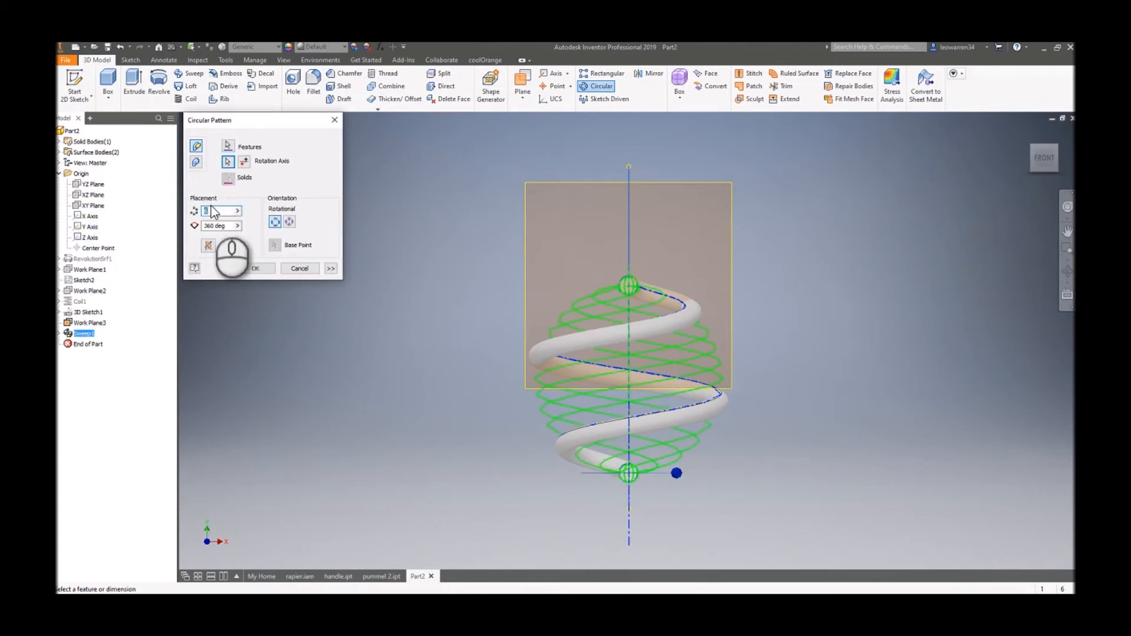
click(256, 269)
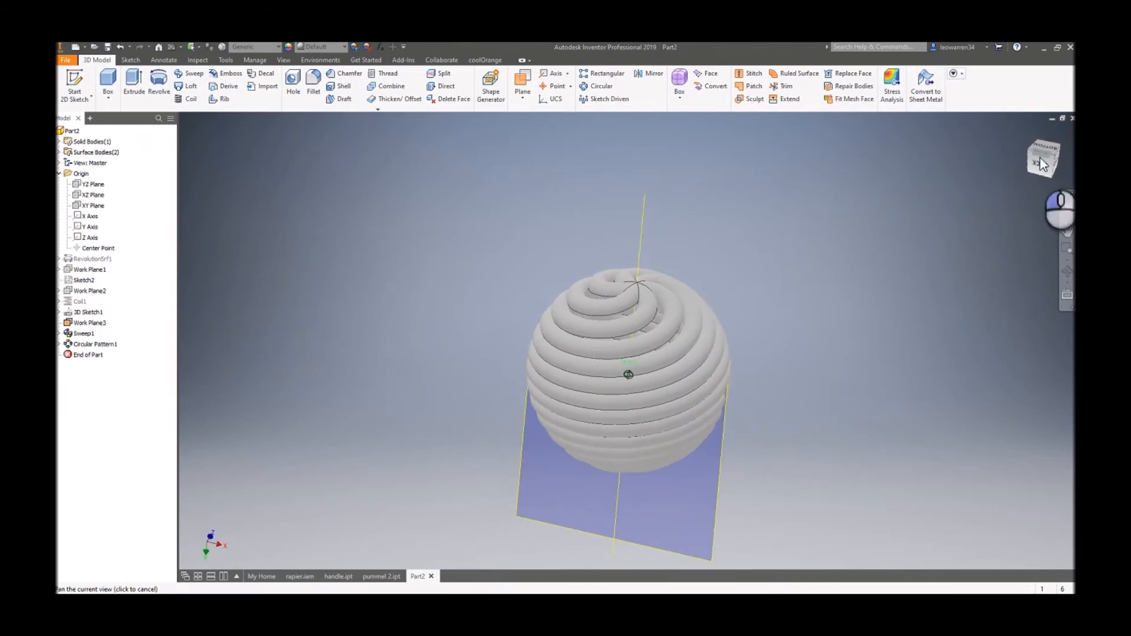
click(59, 333)
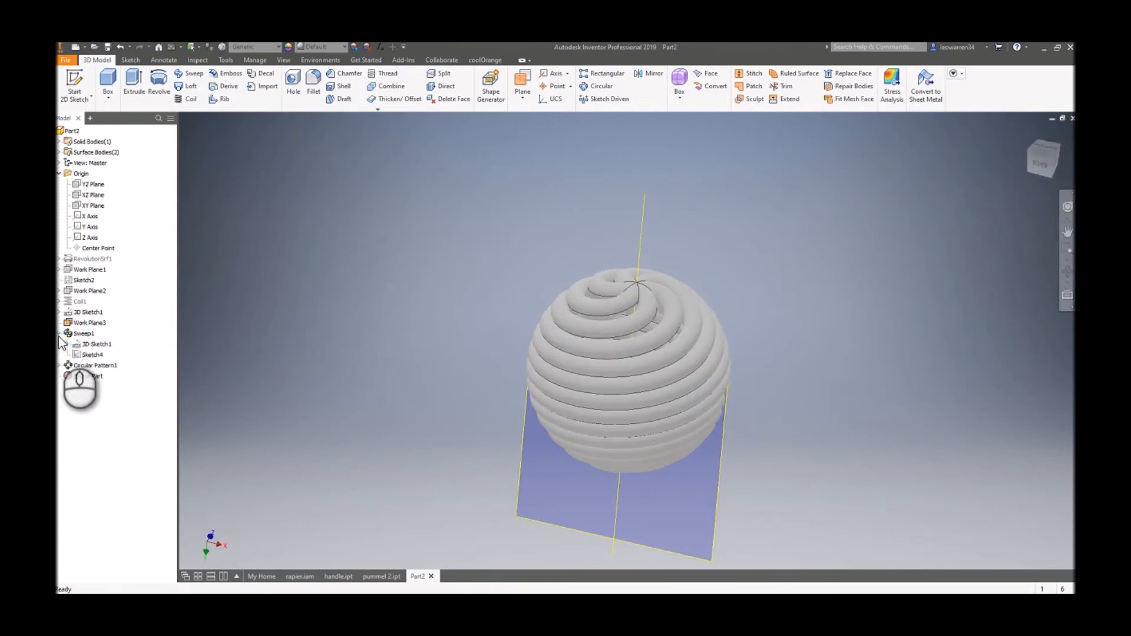
Reduce the Sketch4 circle diameter under Sweep1 so the tubes rebuild thinner with gaps.
click(90, 353)
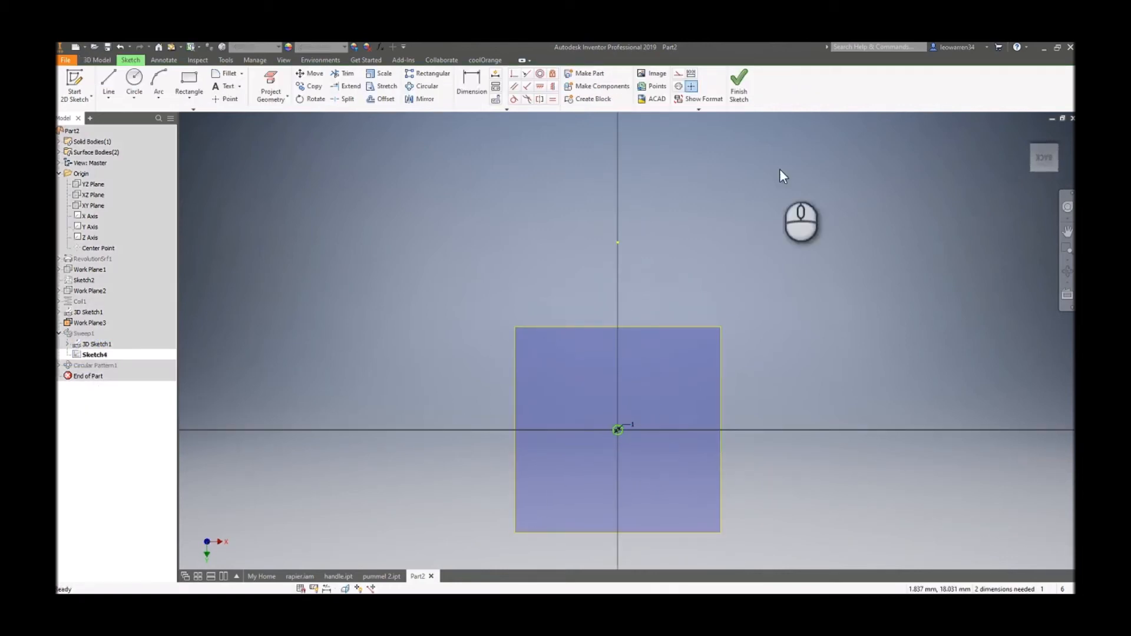
click(739, 82)
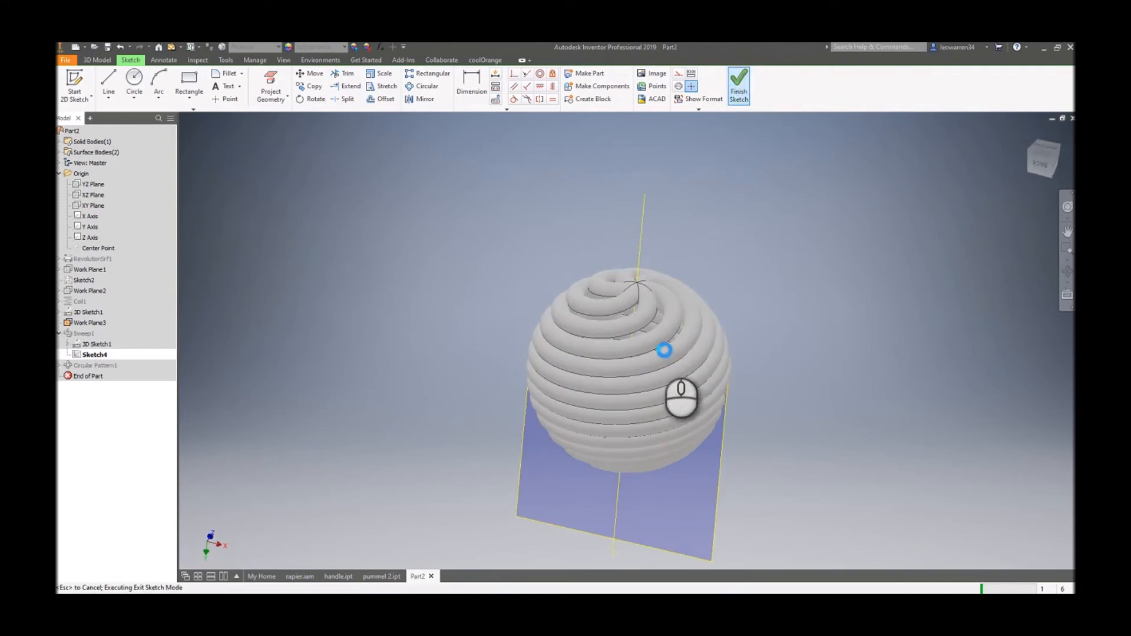
click(739, 82)
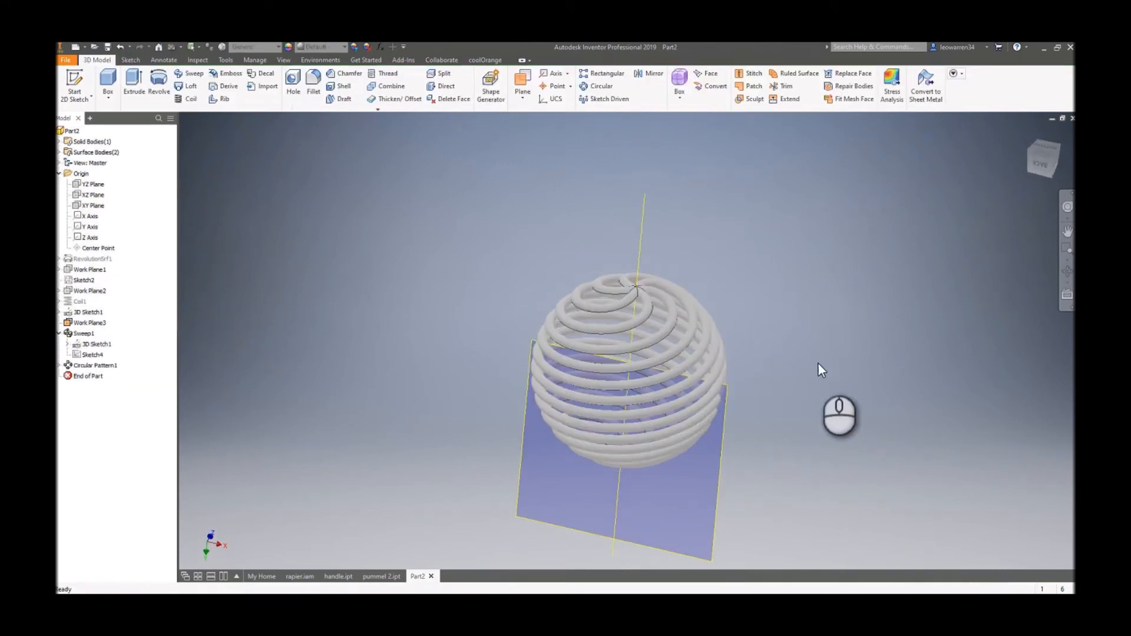